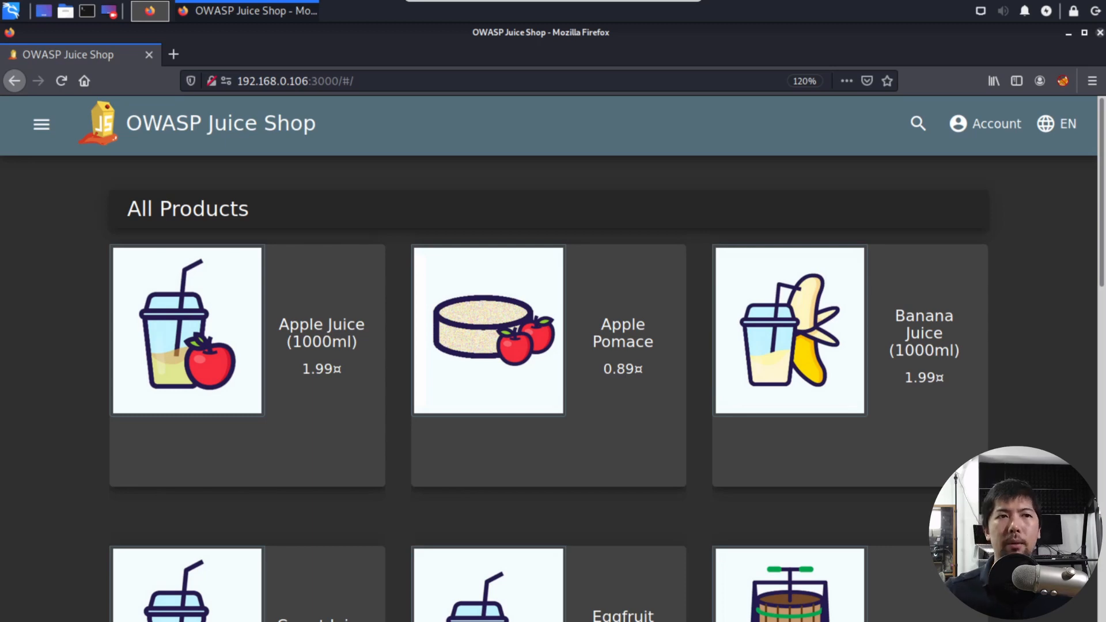
{"action": "mouse_move", "coordinate": [691, 180]}
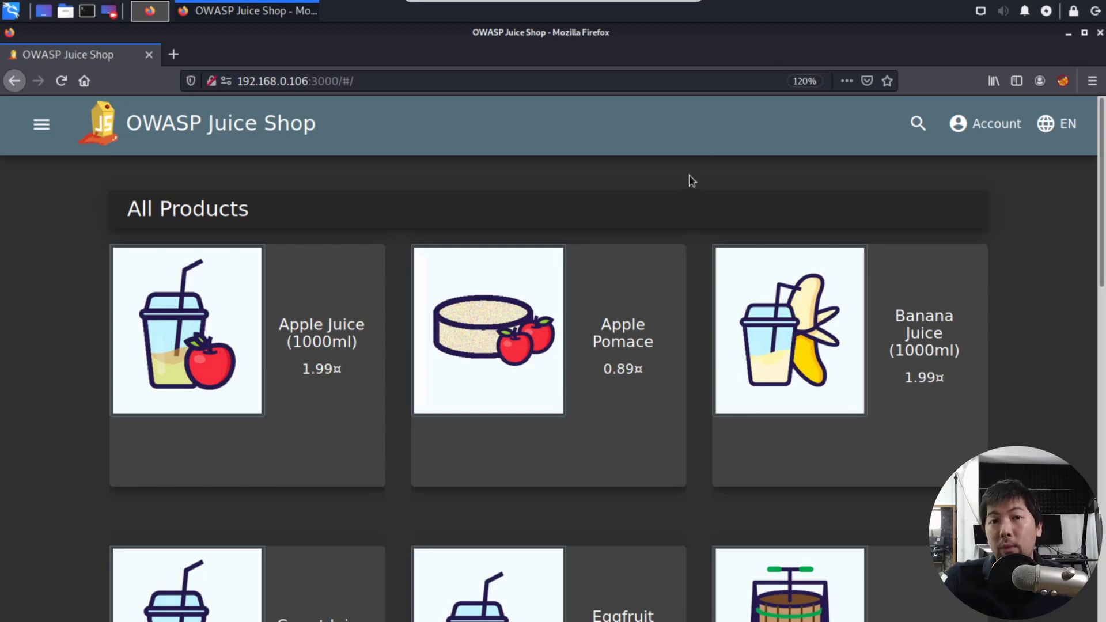
{"action": "mouse_move", "coordinate": [984, 123]}
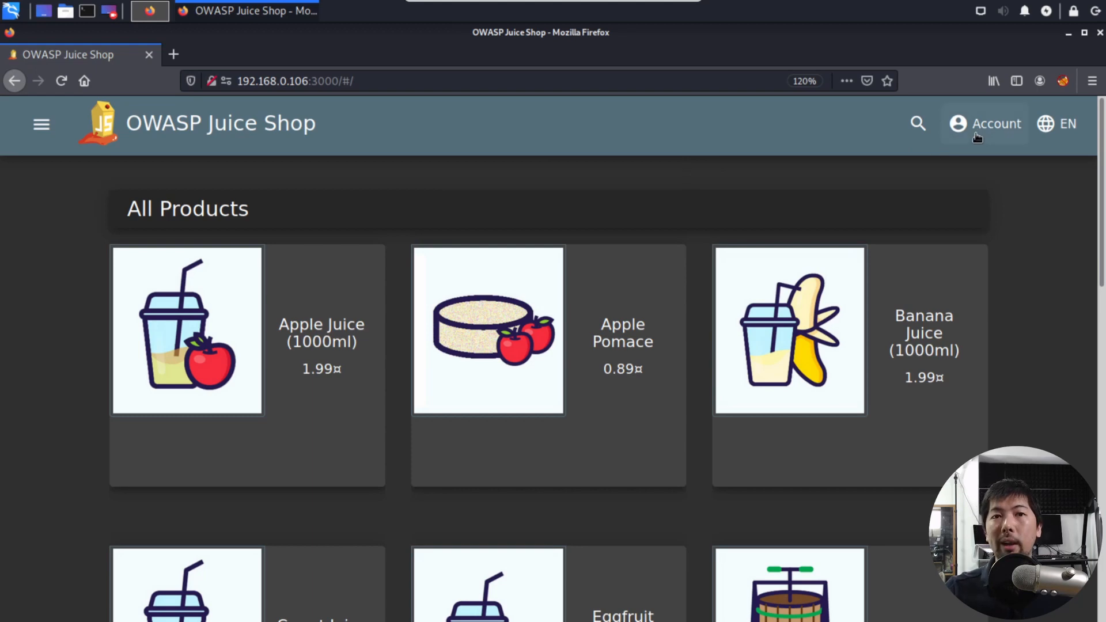
Log into Juice Shop from the Account page with the 'hack' credentials
{"action": "left_click", "coordinate": [983, 123]}
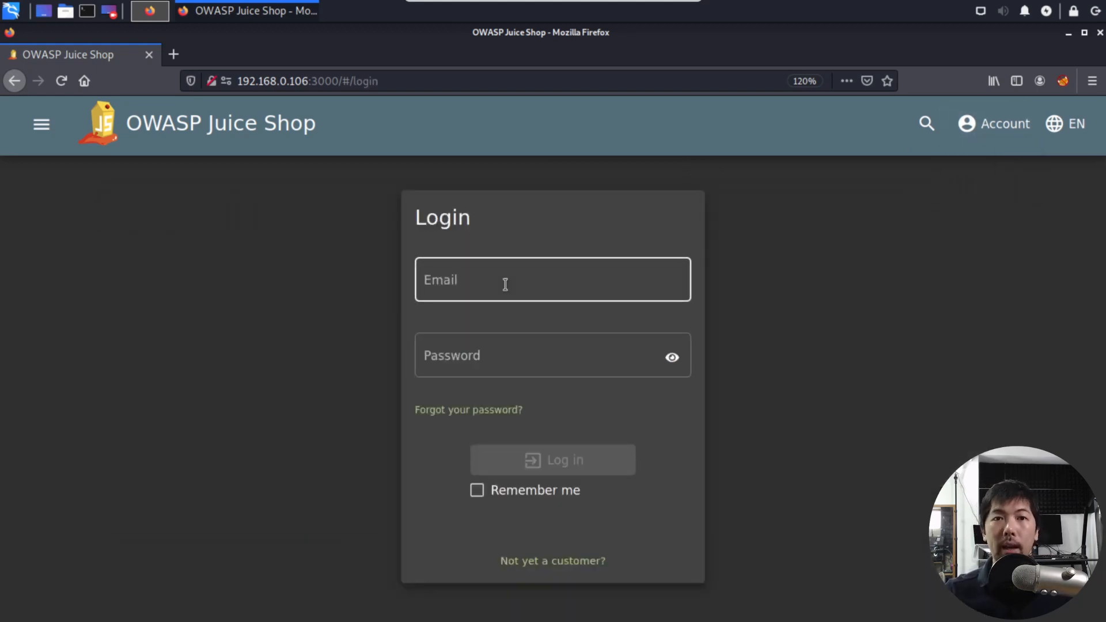
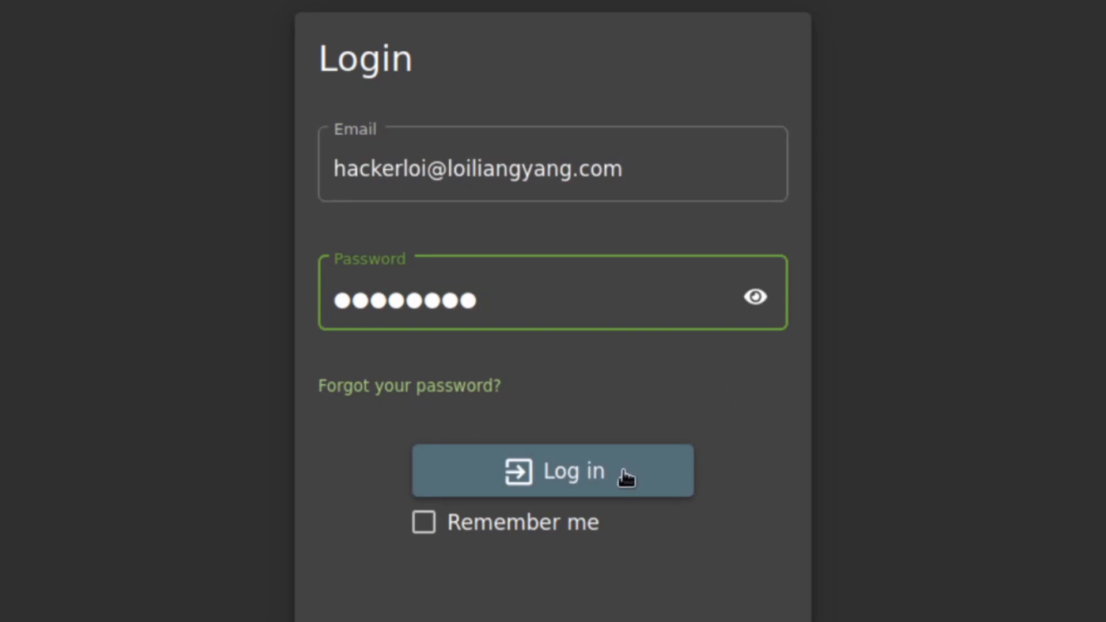
{"action": "left_click", "coordinate": [552, 470]}
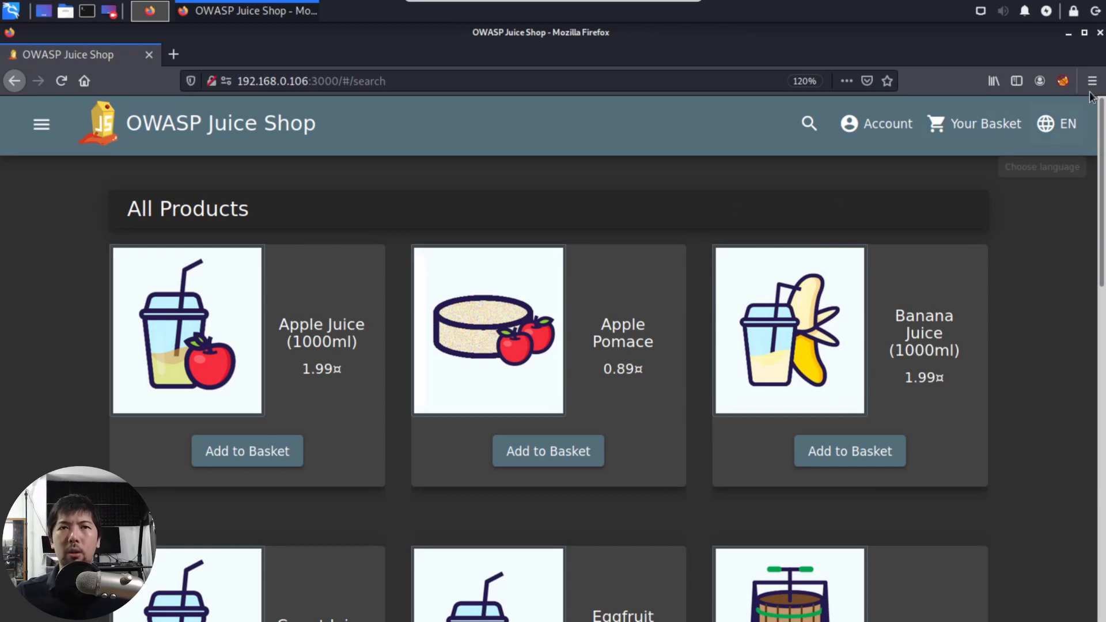
Show the Network monitor via Web Developer and scroll the product page to generate requests
{"action": "left_click", "coordinate": [1091, 80]}
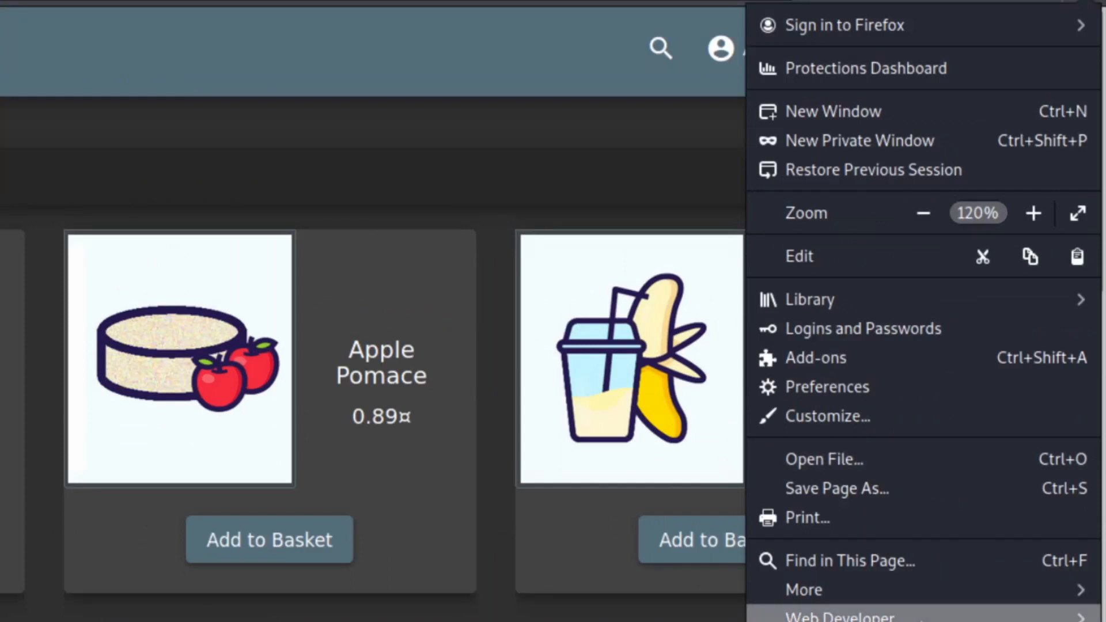
{"action": "left_click", "coordinate": [840, 615]}
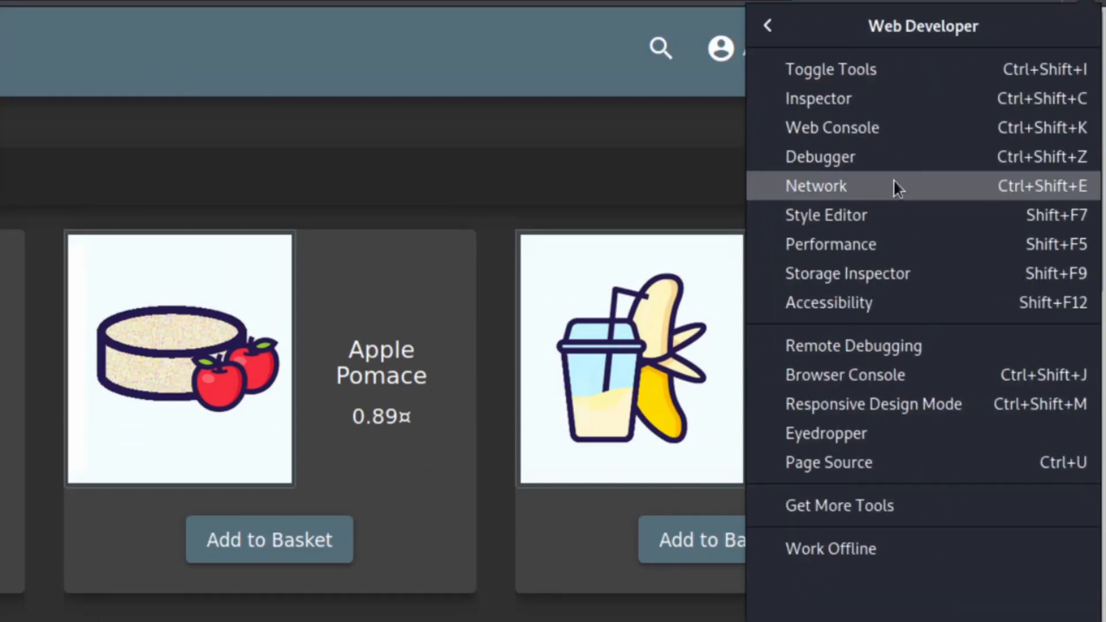
{"action": "left_click", "coordinate": [816, 186]}
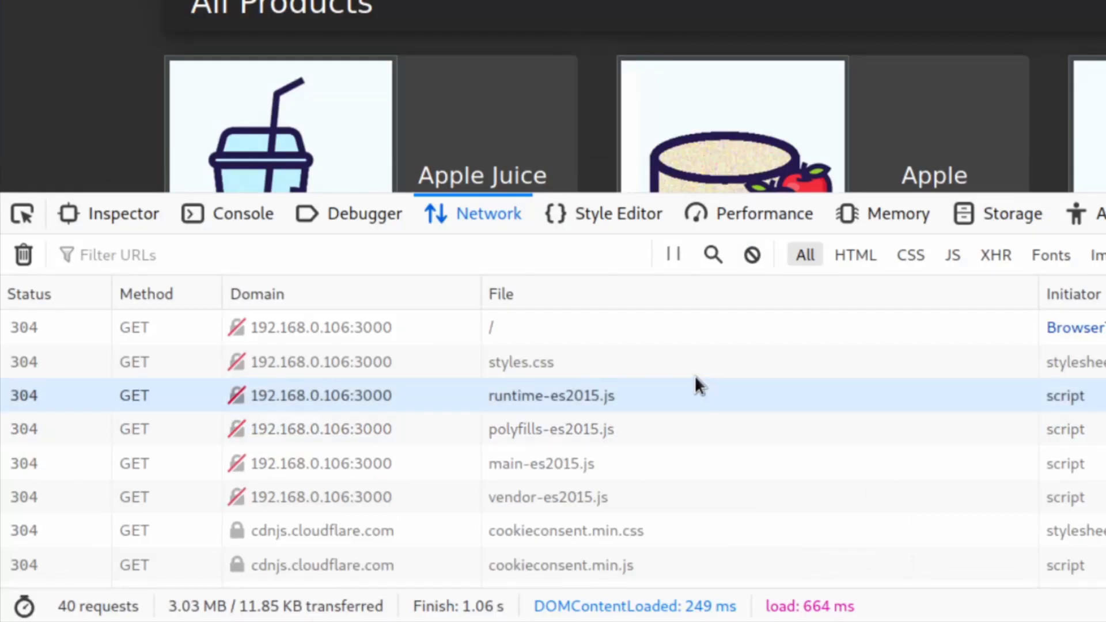
{"action": "mouse_move", "coordinate": [674, 409]}
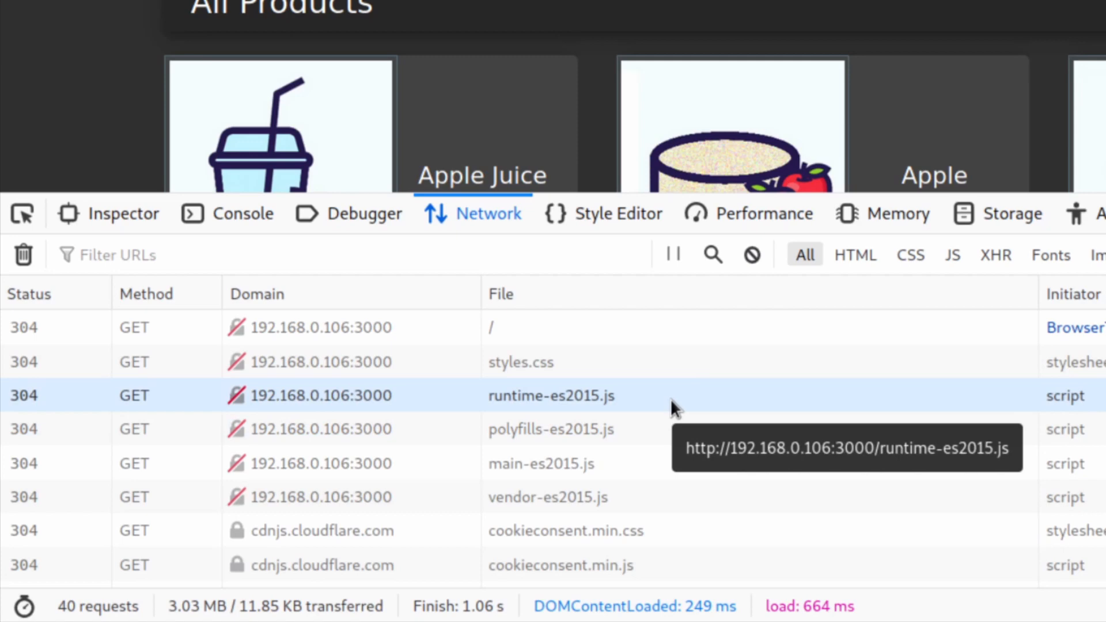
{"action": "scroll", "scroll_direction": "down", "scroll_amount": 3}
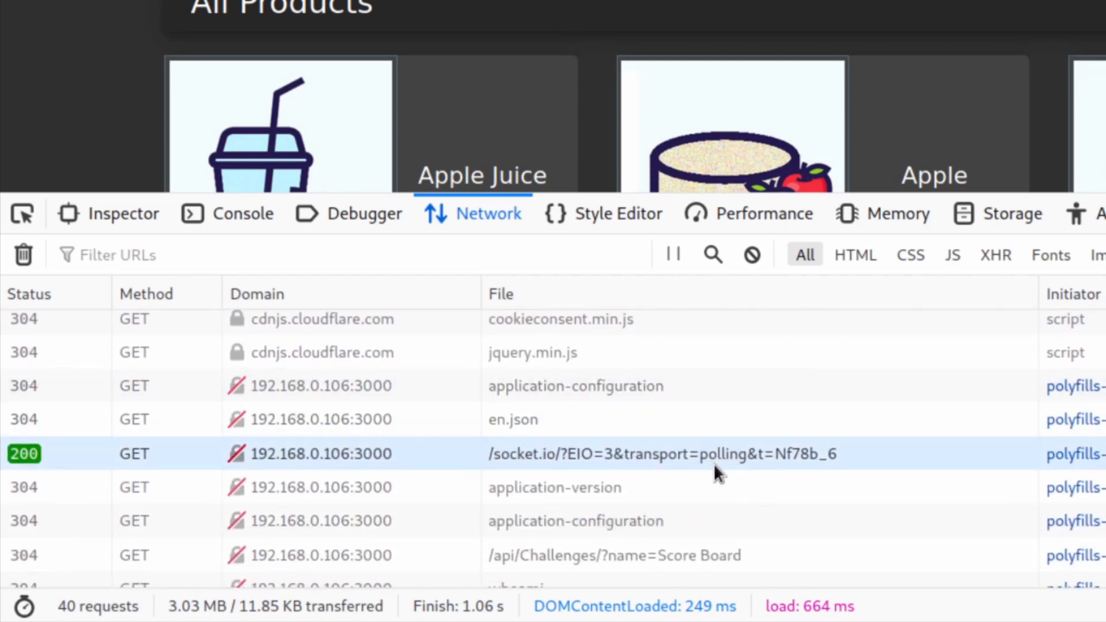
{"action": "scroll", "scroll_direction": "down", "scroll_amount": 3}
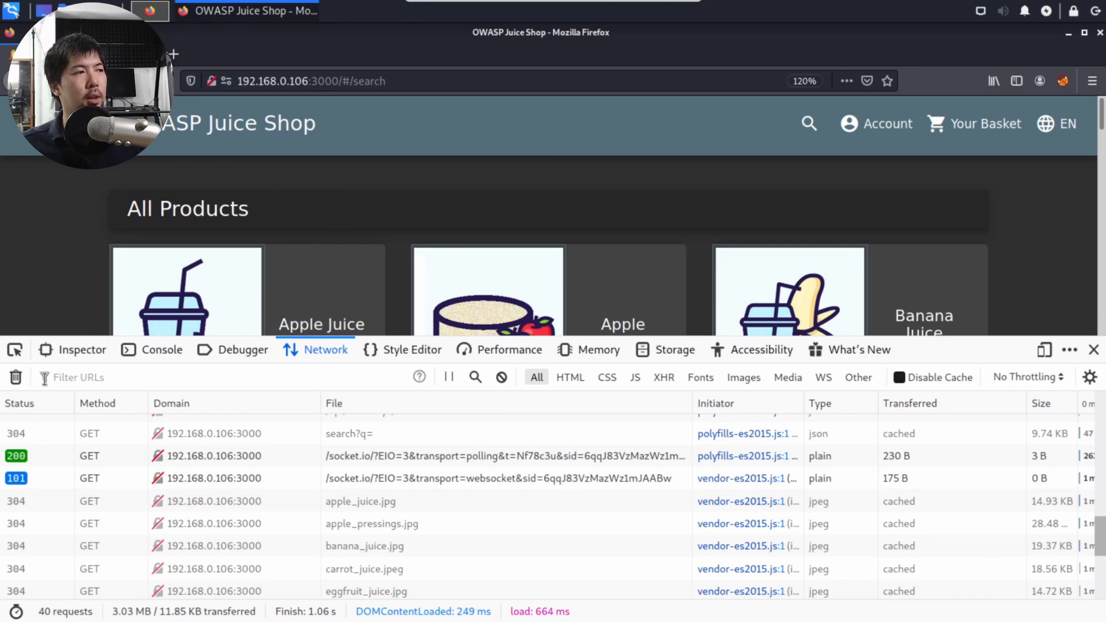
View Apple Juice's details and inspect its reviews request in the Network list
{"action": "left_click", "coordinate": [187, 289]}
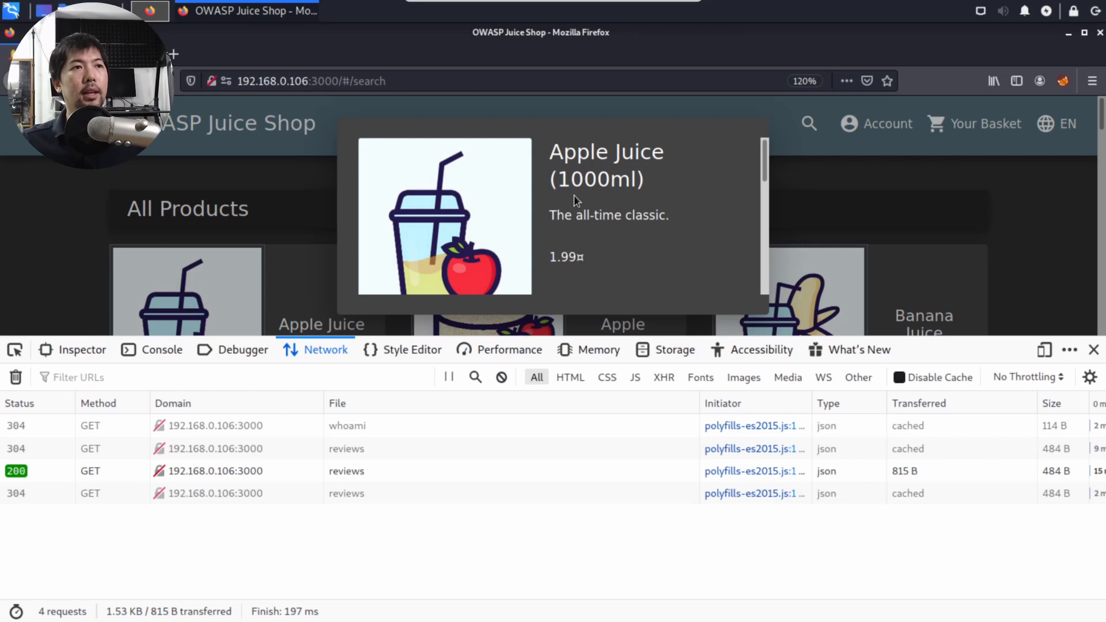
{"action": "scroll", "scroll_direction": "down", "scroll_amount": 3}
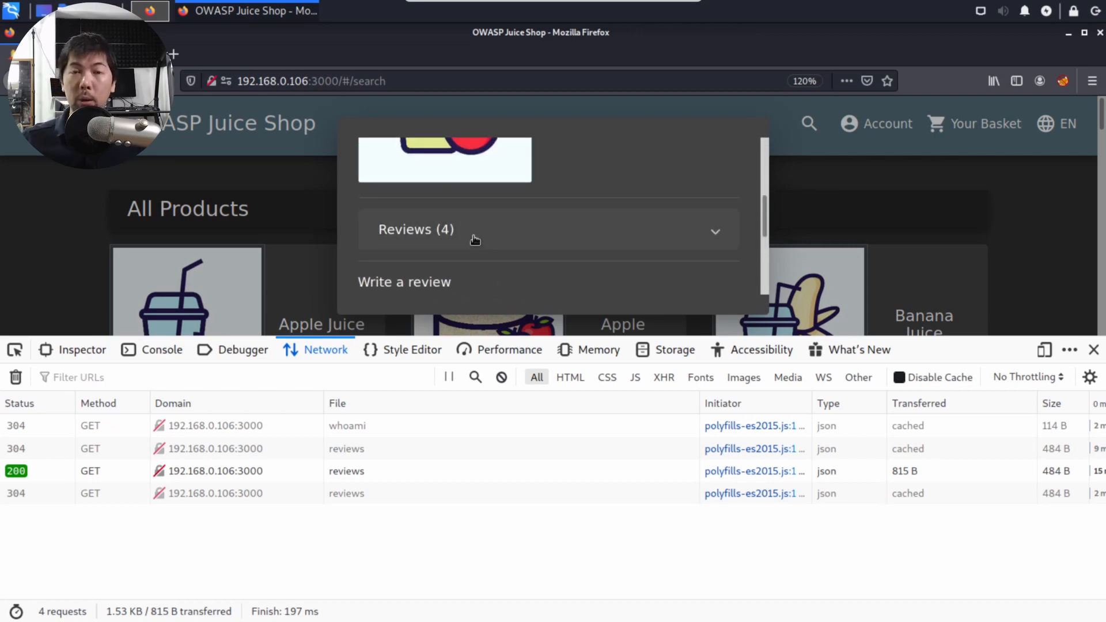
{"action": "left_click", "coordinate": [346, 470]}
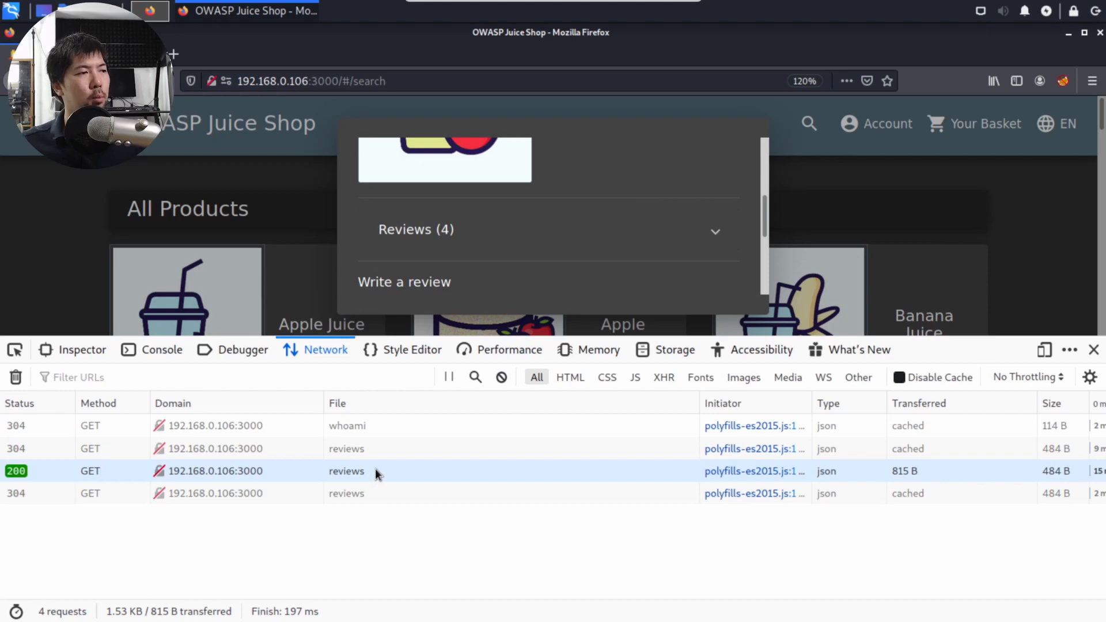
{"action": "mouse_move", "coordinate": [389, 473]}
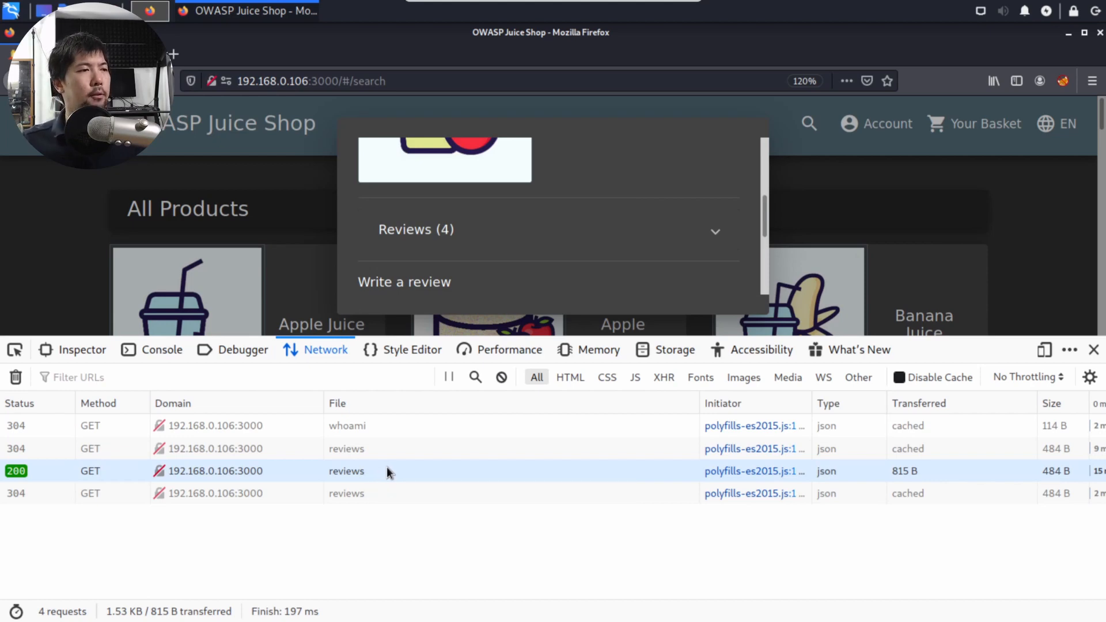
{"action": "left_click", "coordinate": [347, 471]}
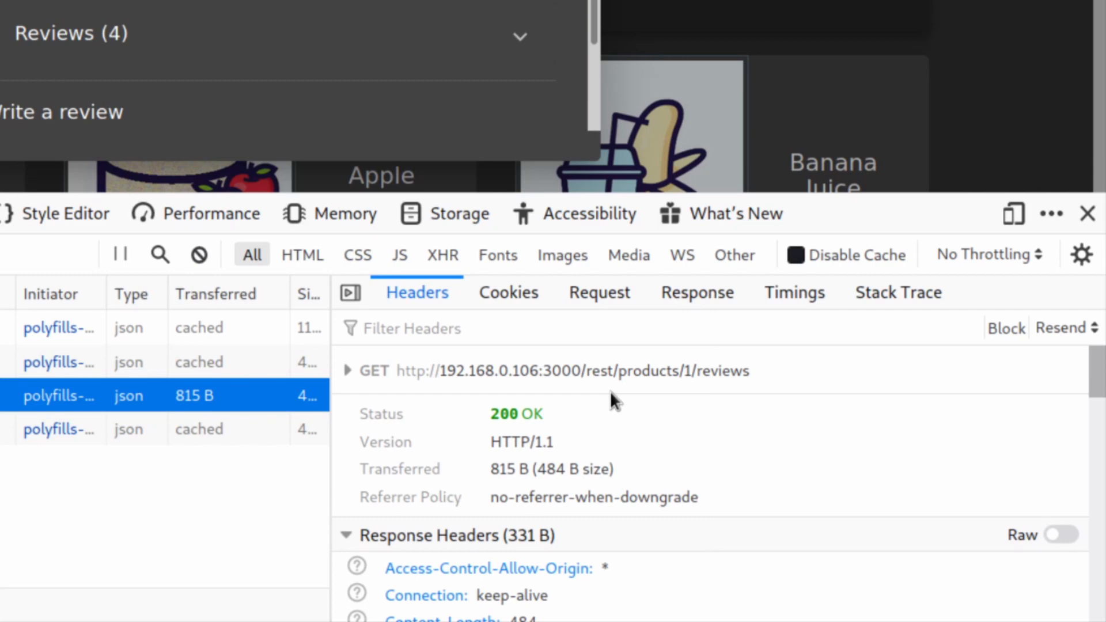
{"action": "mouse_move", "coordinate": [703, 389]}
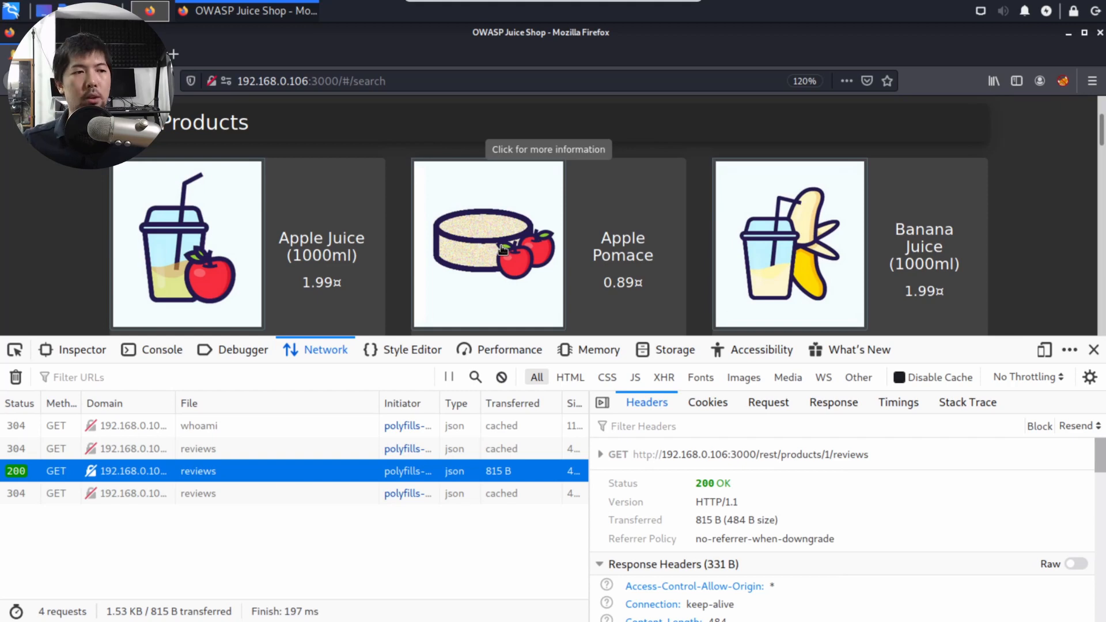
View Apple Pomace's details and inspect its /rest/products/24/reviews request
{"action": "left_click", "coordinate": [489, 244]}
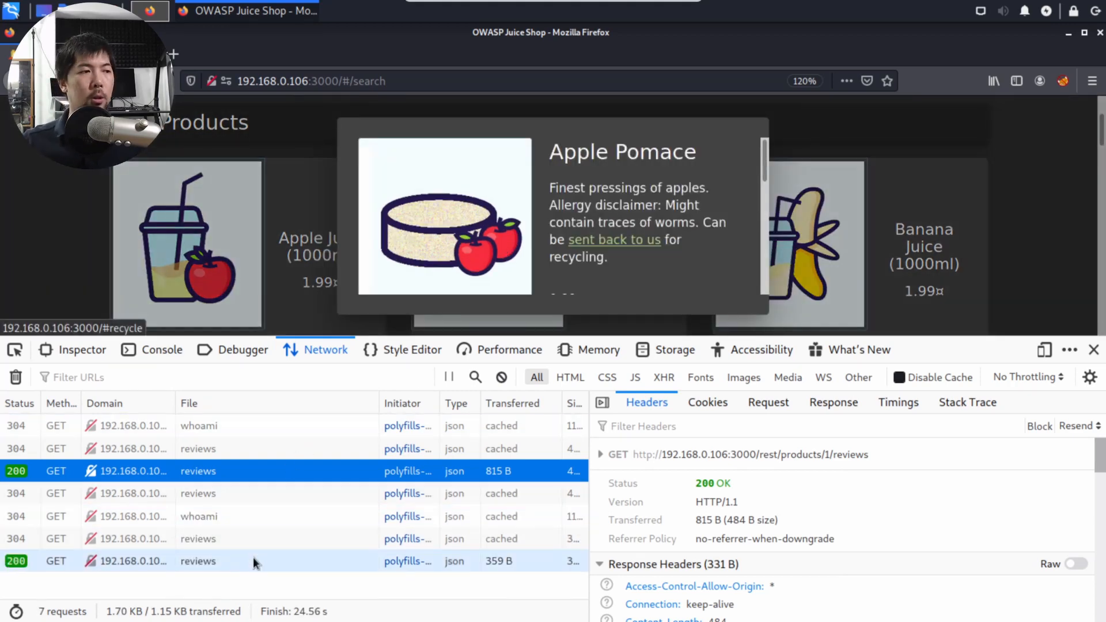
{"action": "left_click", "coordinate": [197, 562]}
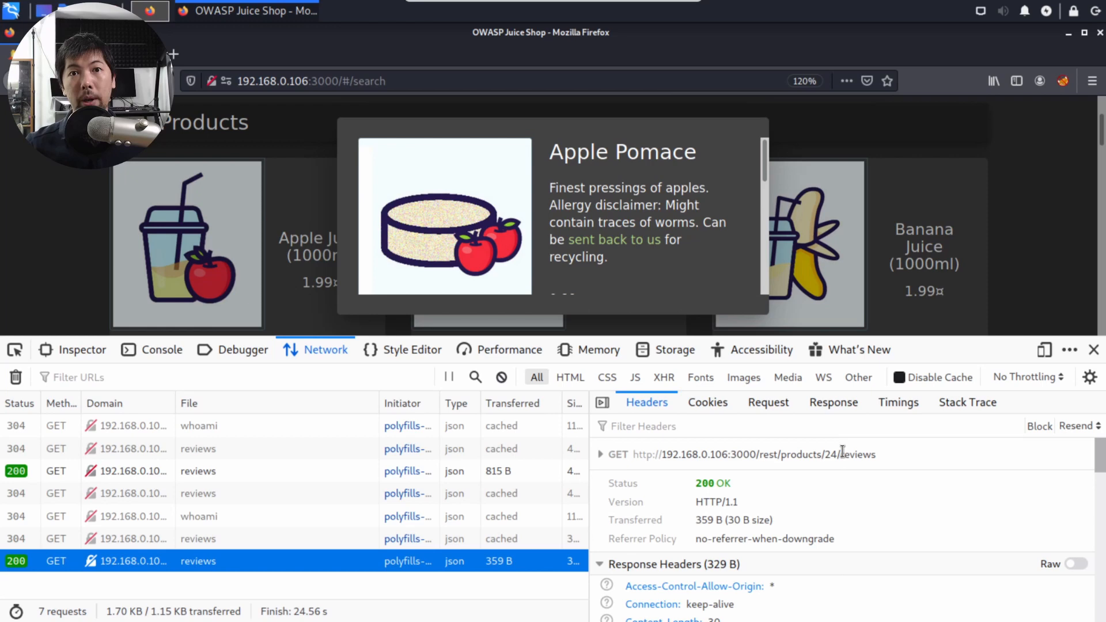
{"action": "mouse_move", "coordinate": [932, 115]}
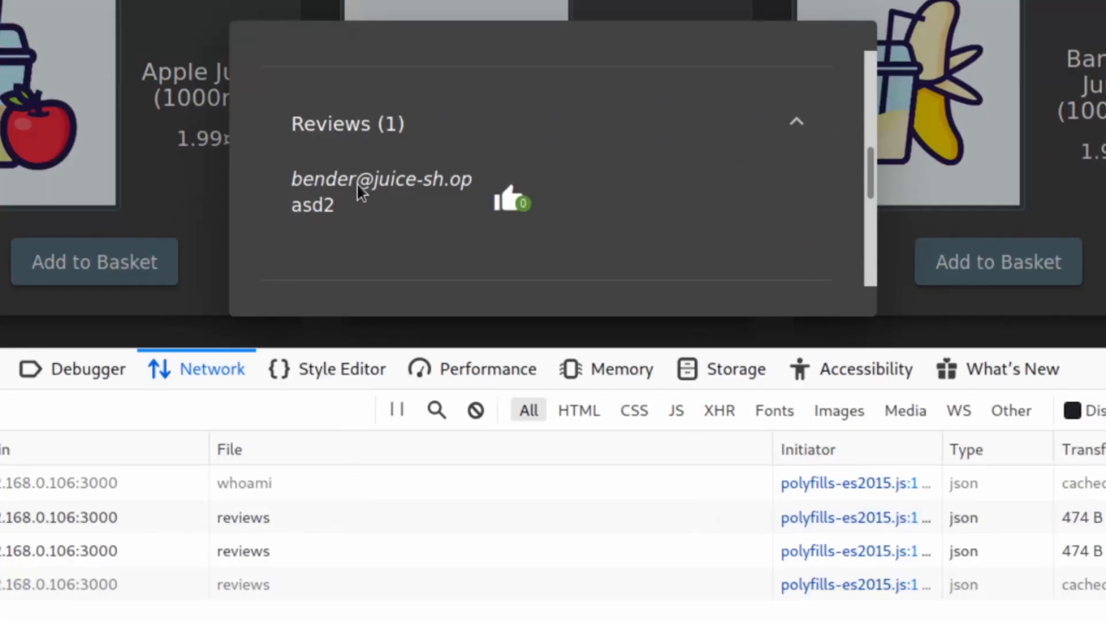
{"action": "mouse_move", "coordinate": [416, 195]}
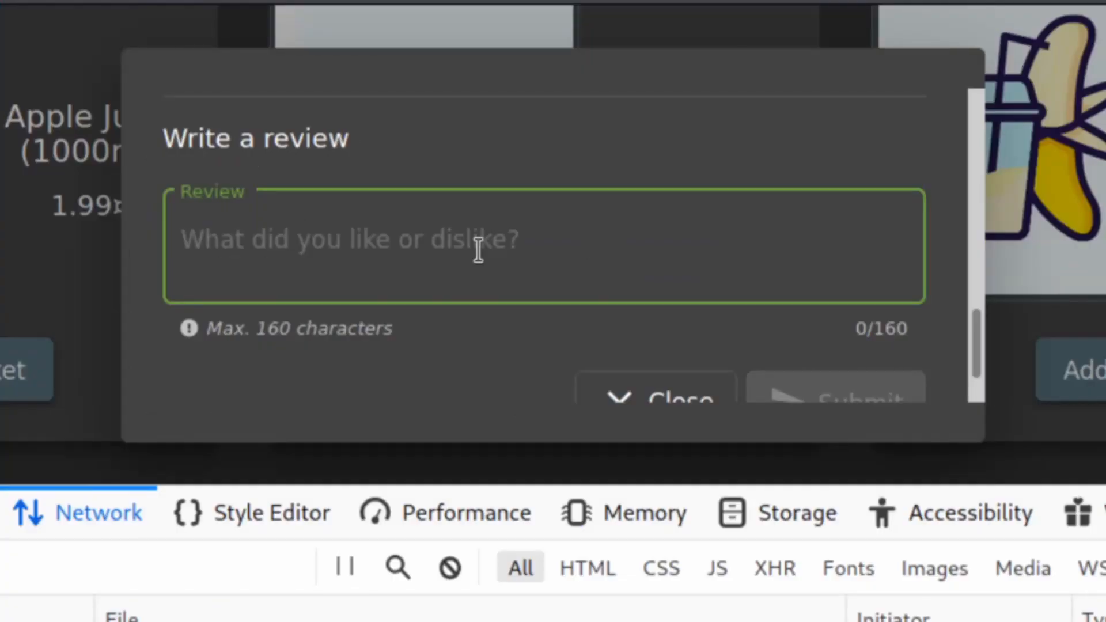
Submit the review 'review by hacker loi' and read its PUT request body
{"action": "type", "text": "review by"}
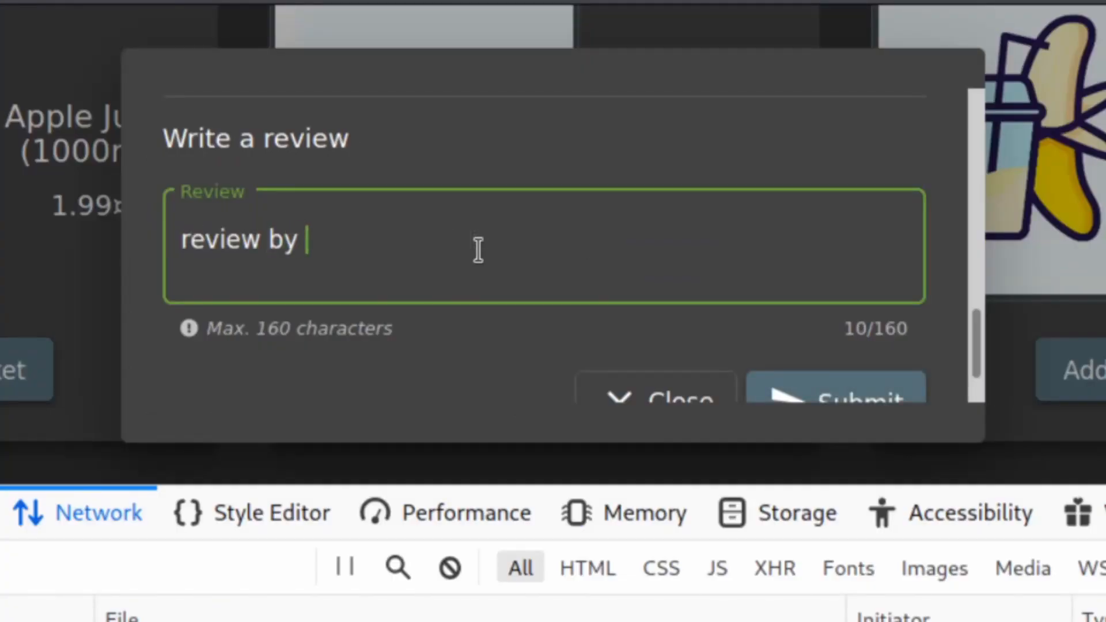
{"action": "type", "text": "hacker loi"}
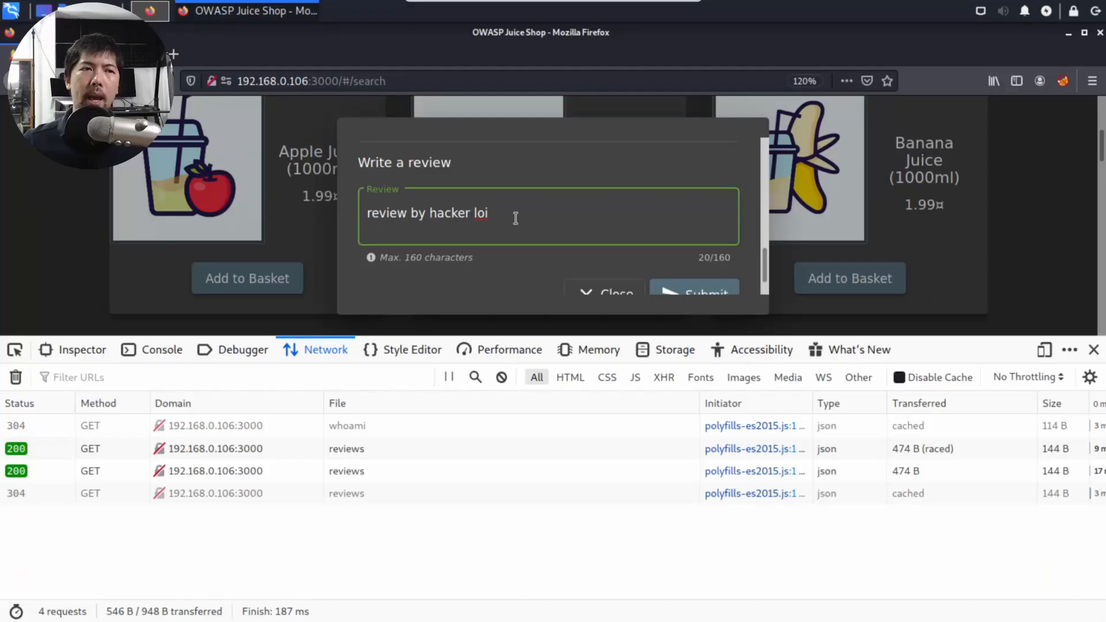
{"action": "left_click", "coordinate": [694, 290]}
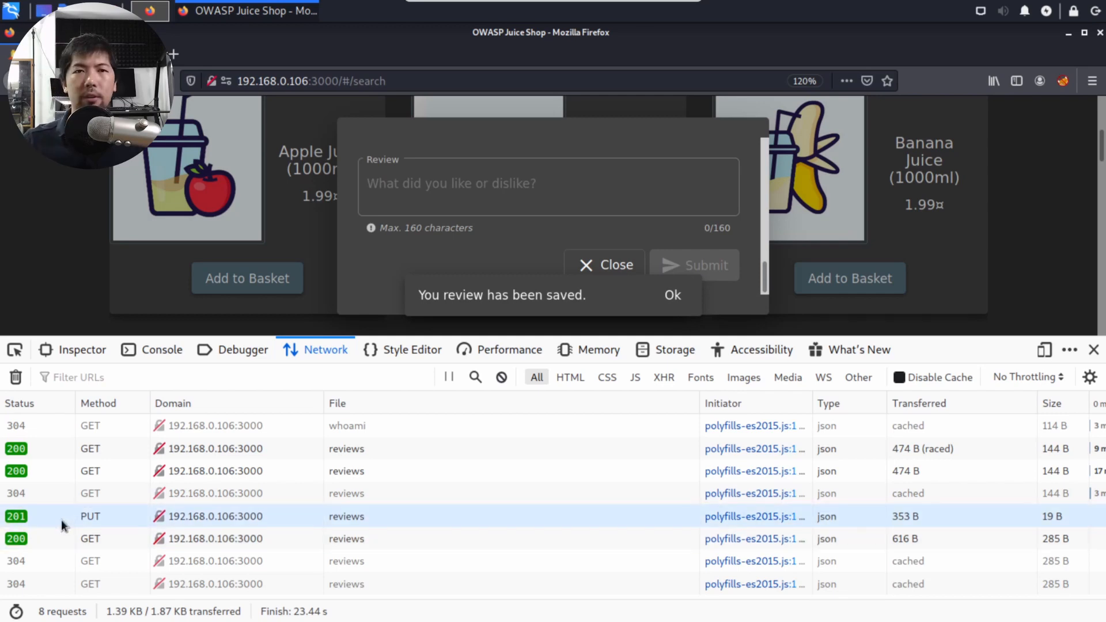
{"action": "left_click", "coordinate": [672, 295]}
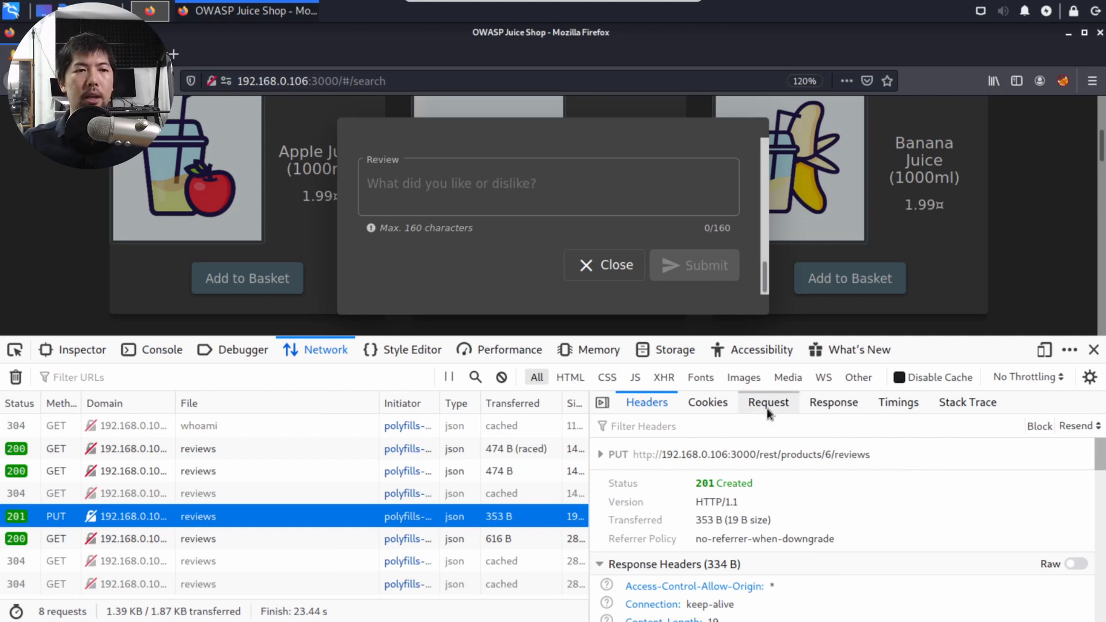
{"action": "left_click", "coordinate": [768, 403]}
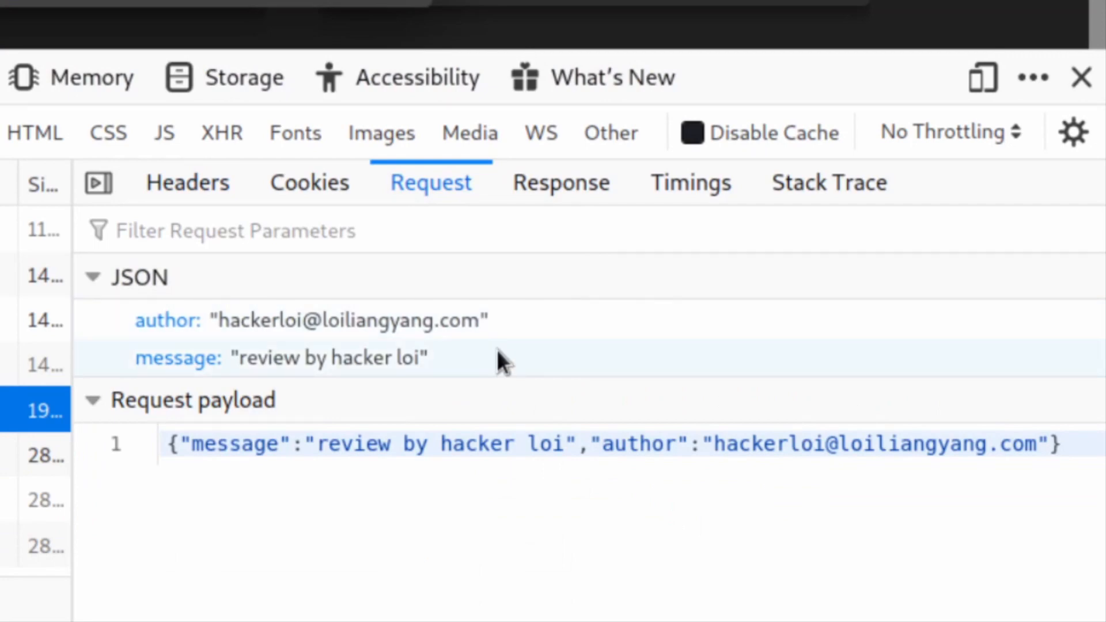
Read the product 6 reviews GET response listing the new review
{"action": "left_click", "coordinate": [561, 182]}
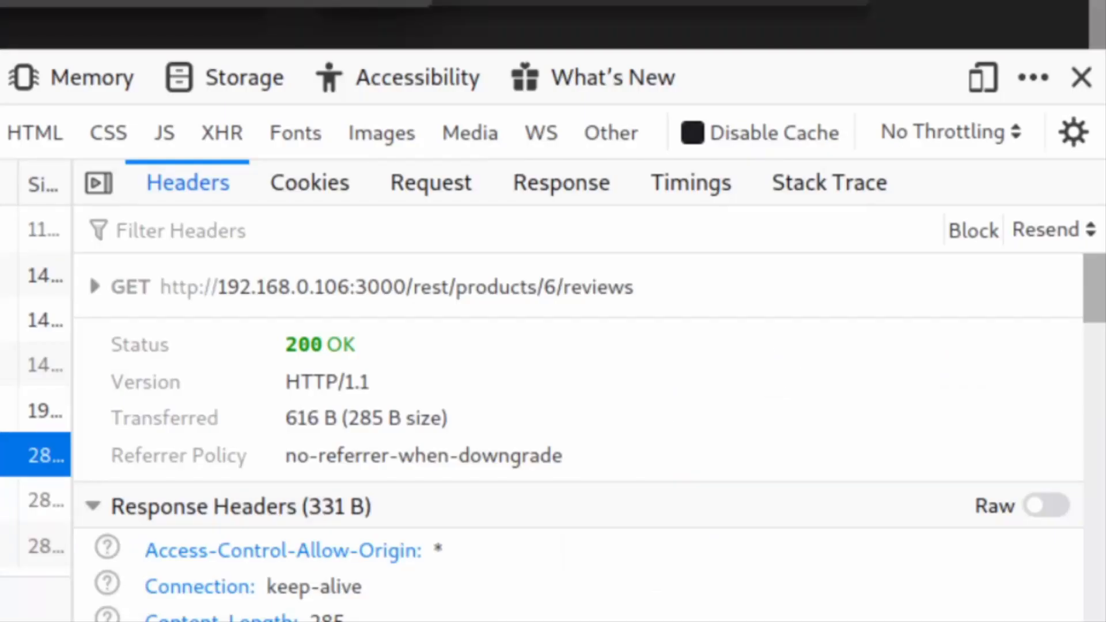
{"action": "mouse_move", "coordinate": [170, 314]}
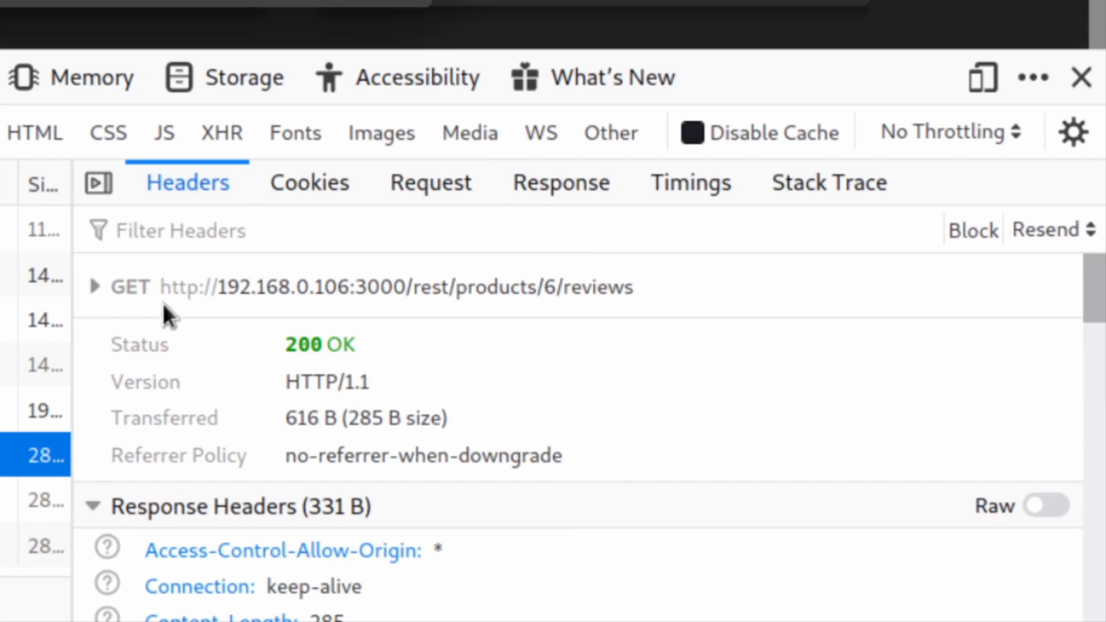
{"action": "mouse_move", "coordinate": [419, 296]}
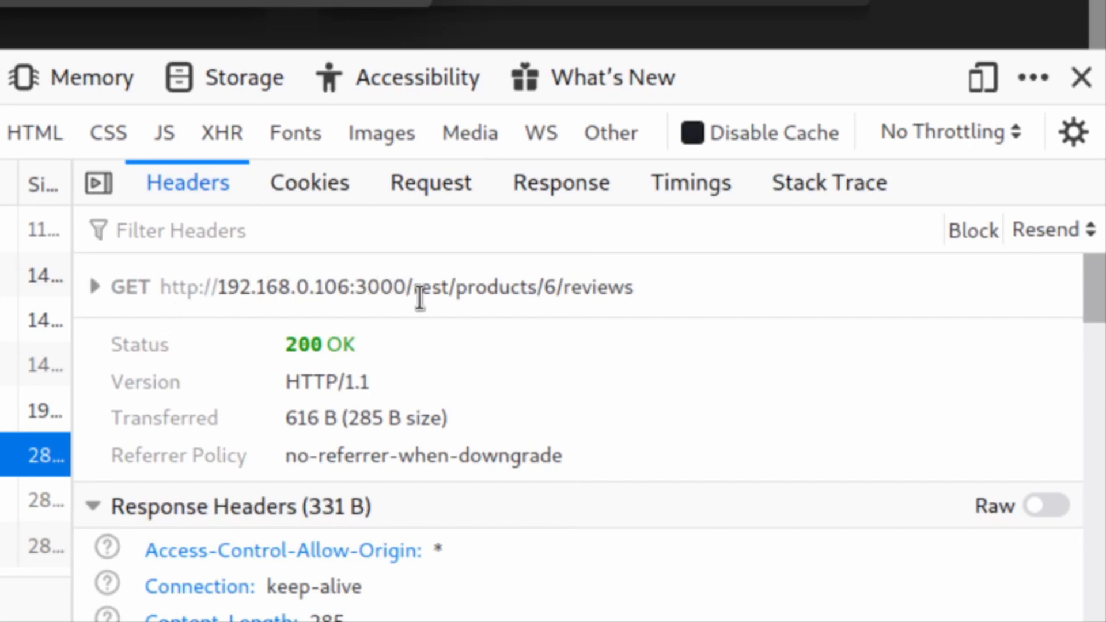
{"action": "mouse_move", "coordinate": [565, 321]}
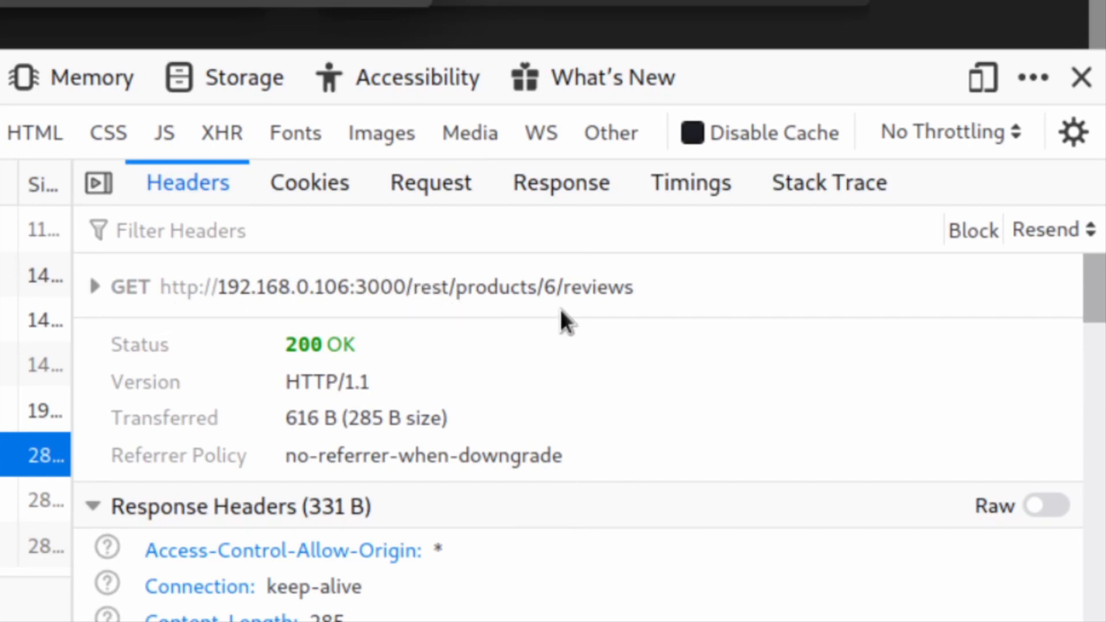
{"action": "left_click", "coordinate": [561, 182]}
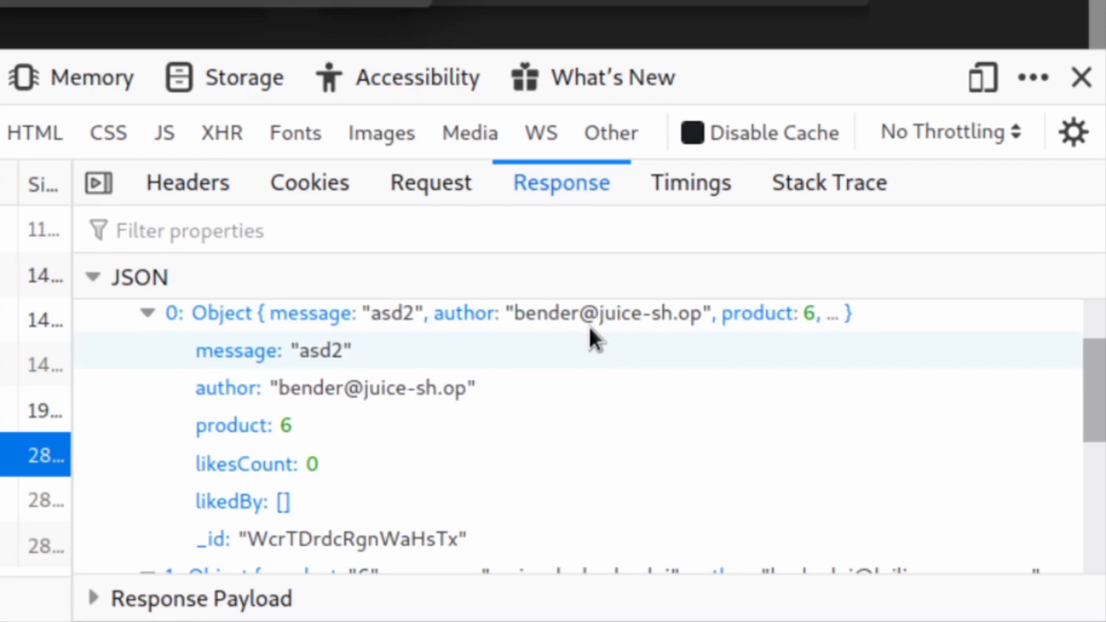
{"action": "scroll", "scroll_direction": "down", "scroll_amount": 3}
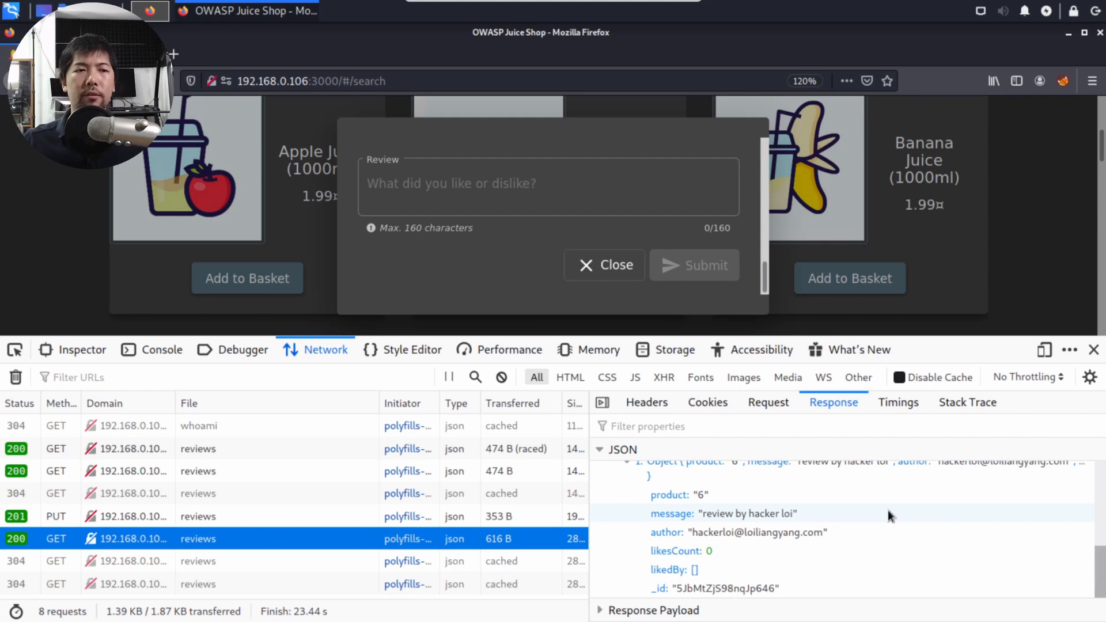
{"action": "mouse_move", "coordinate": [746, 187]}
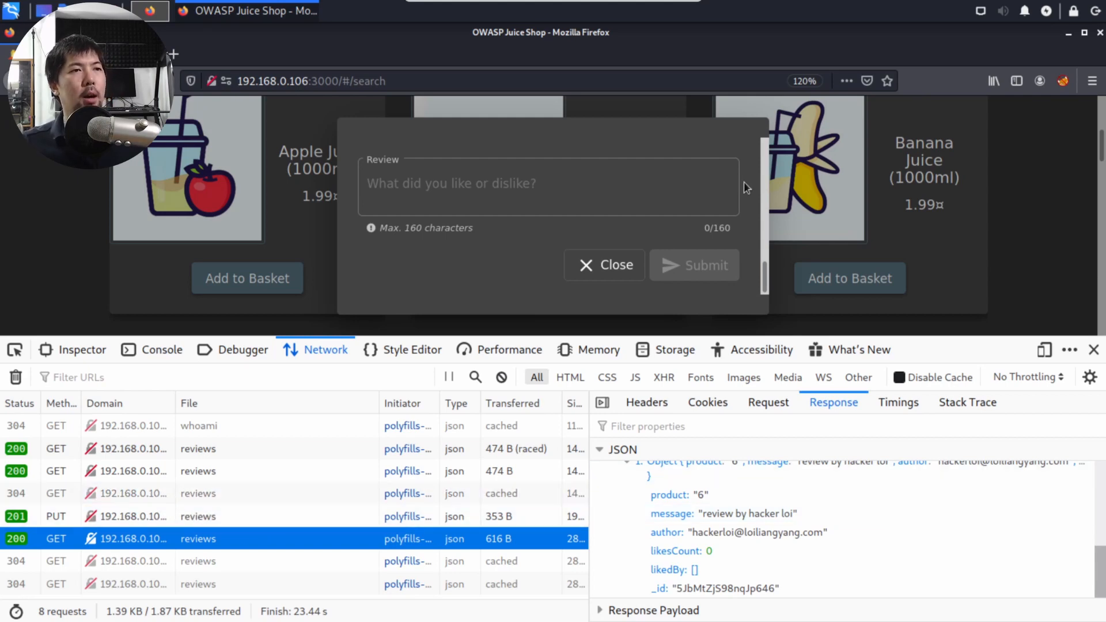
Resend the reviews request with the URL changed to /rest/products/sleep(1000)/reviews
{"action": "left_click", "coordinate": [605, 265]}
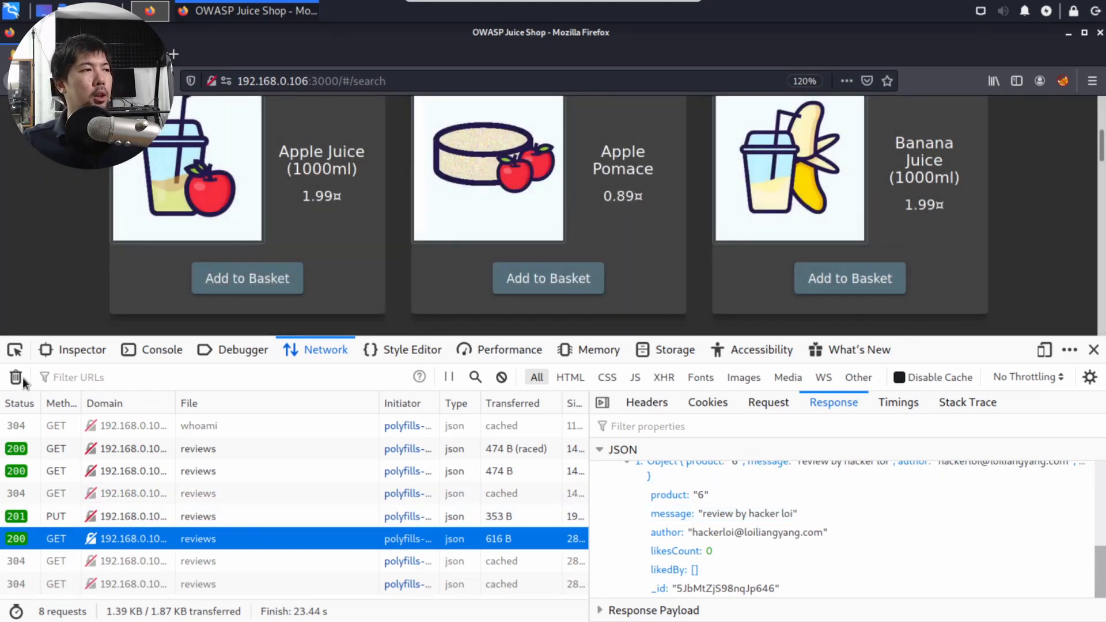
{"action": "left_click", "coordinate": [15, 376]}
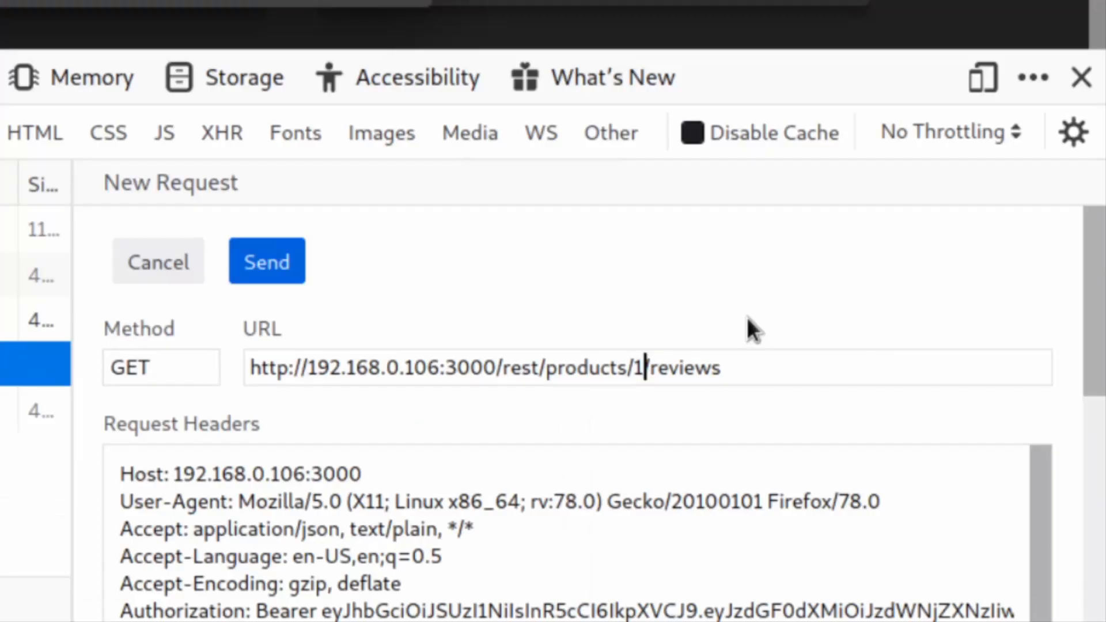
{"action": "key", "text": "Backspace"}
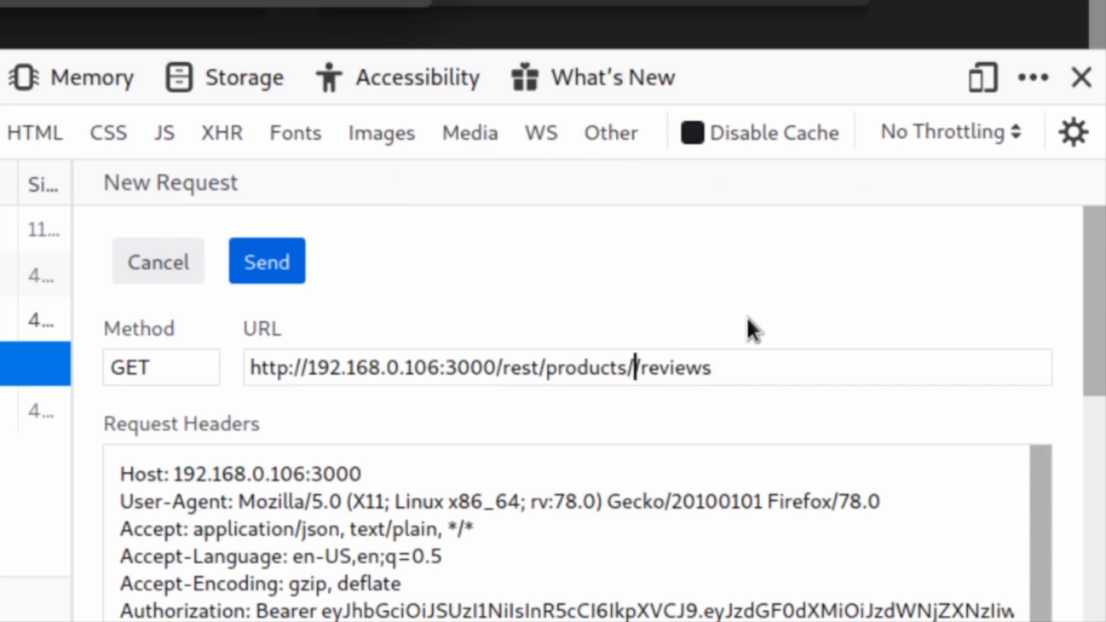
{"action": "type", "text": "/"}
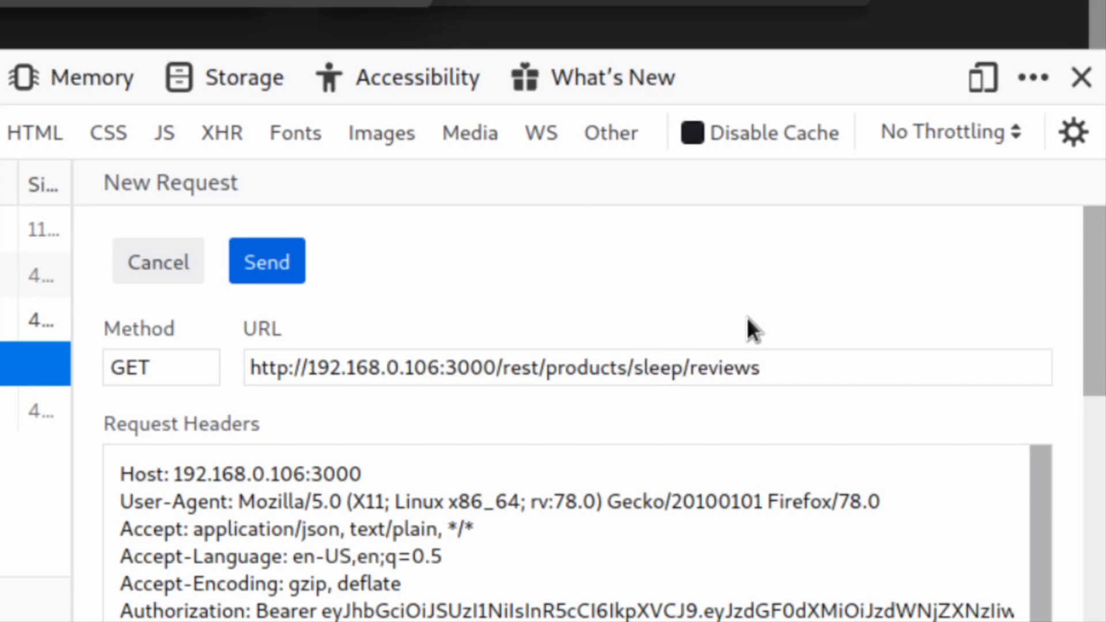
{"action": "type", "text": "(1000)"}
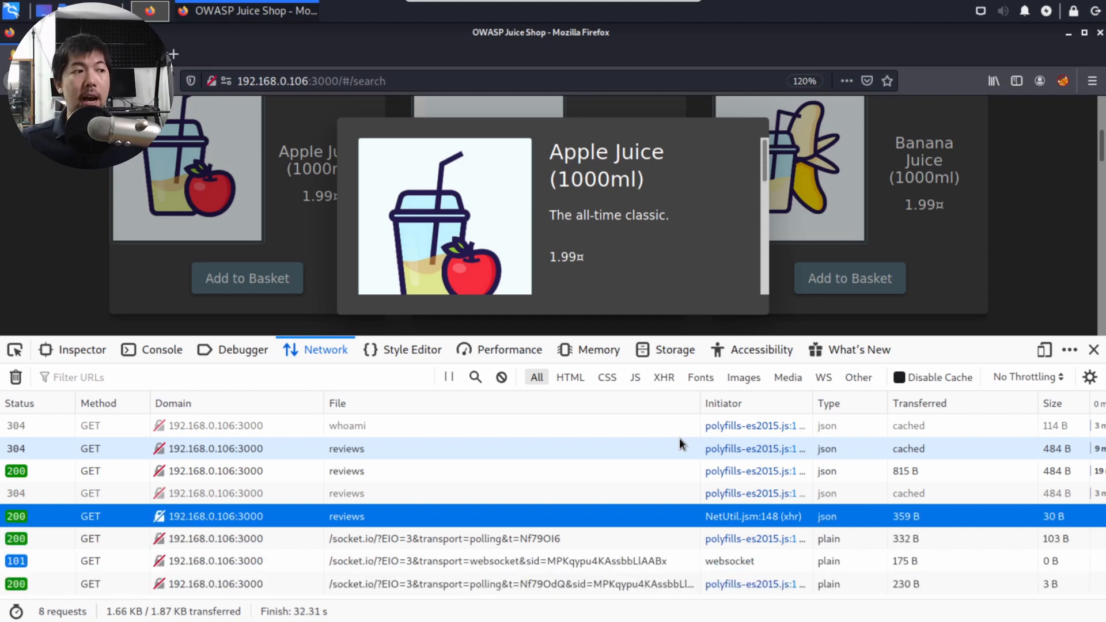
{"action": "mouse_move", "coordinate": [652, 454]}
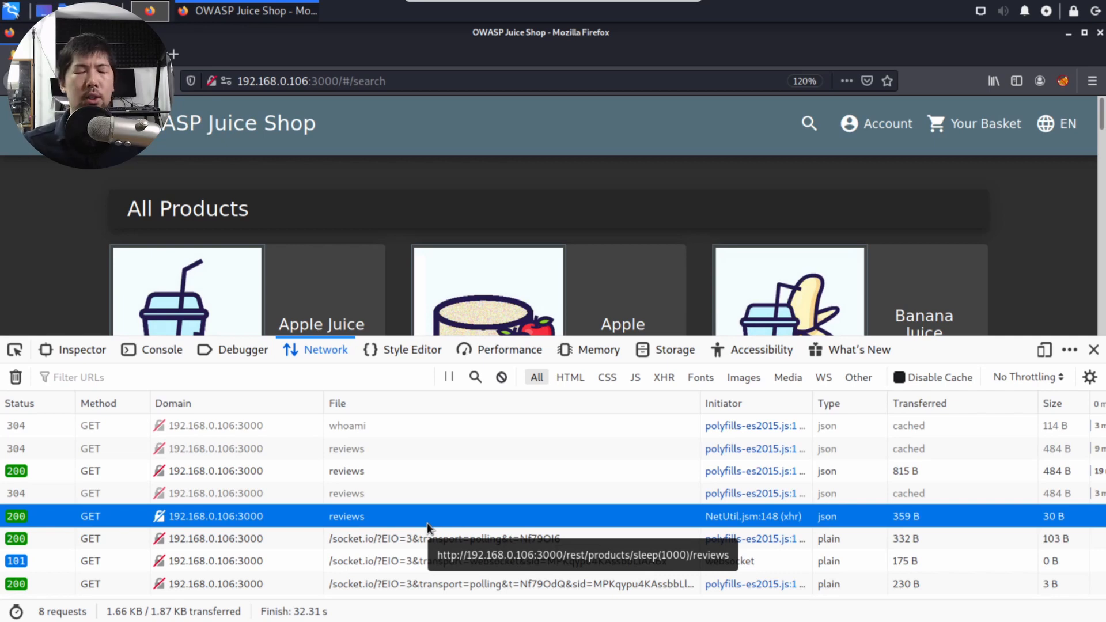
{"action": "mouse_move", "coordinate": [667, 422]}
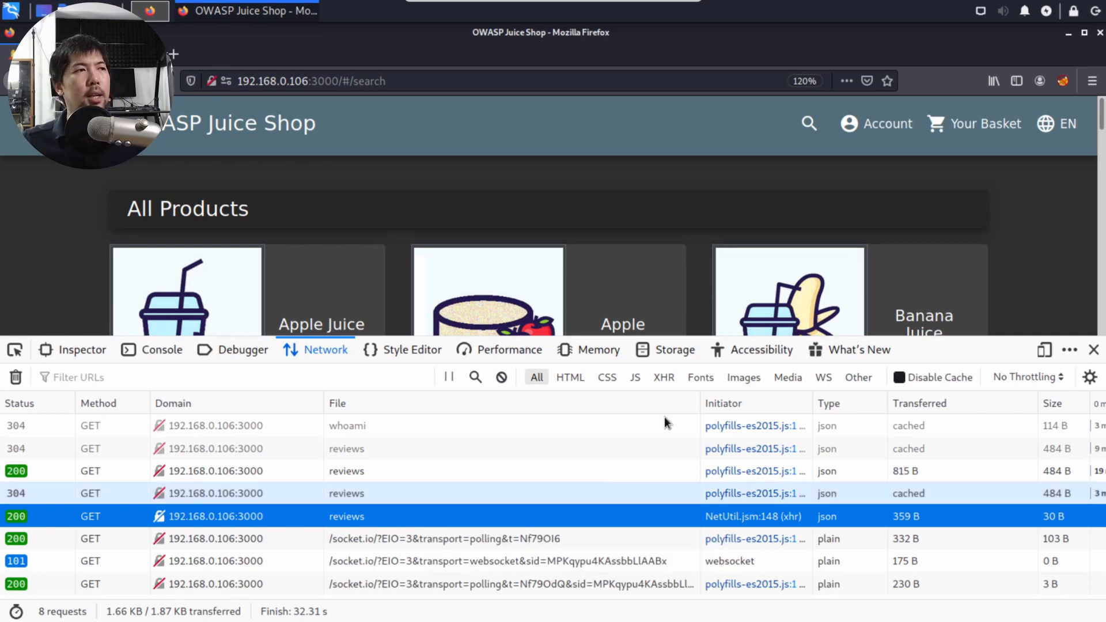
{"action": "mouse_move", "coordinate": [1064, 81]}
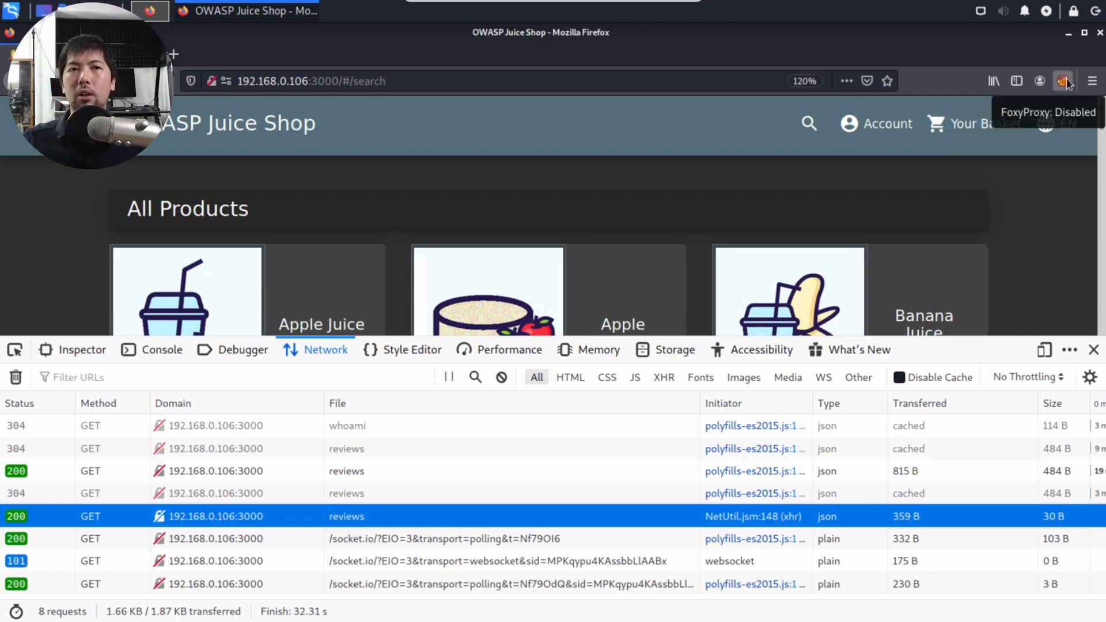
Enable the browser proxy, launch burpsuite as a temporary default project and show Proxy Intercept
{"action": "left_click", "coordinate": [1064, 81]}
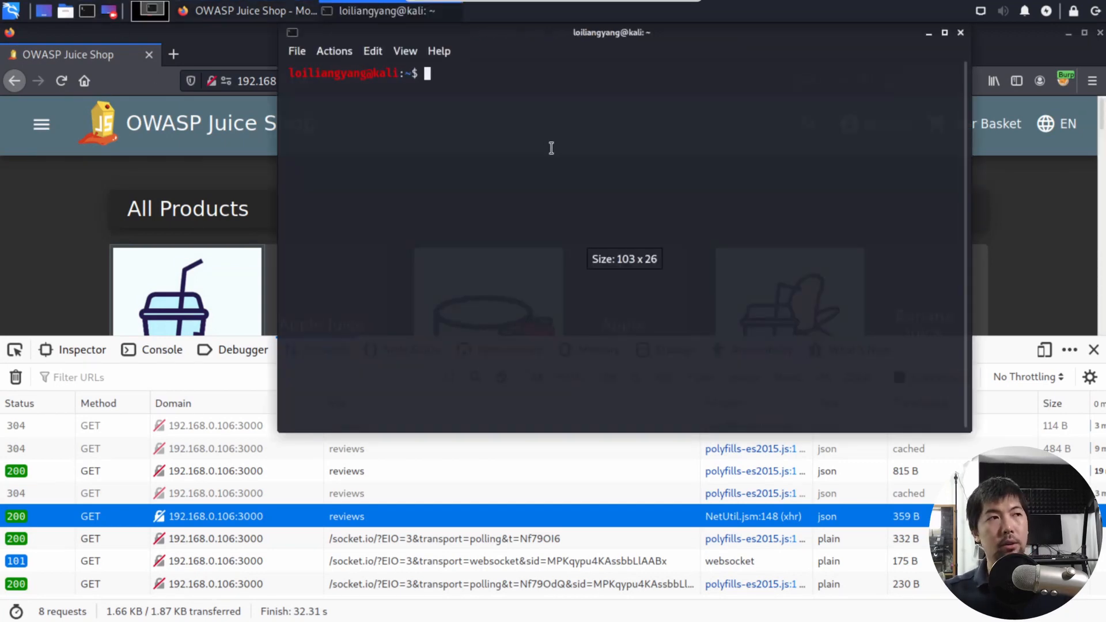
{"action": "type", "text": "burpsuite"}
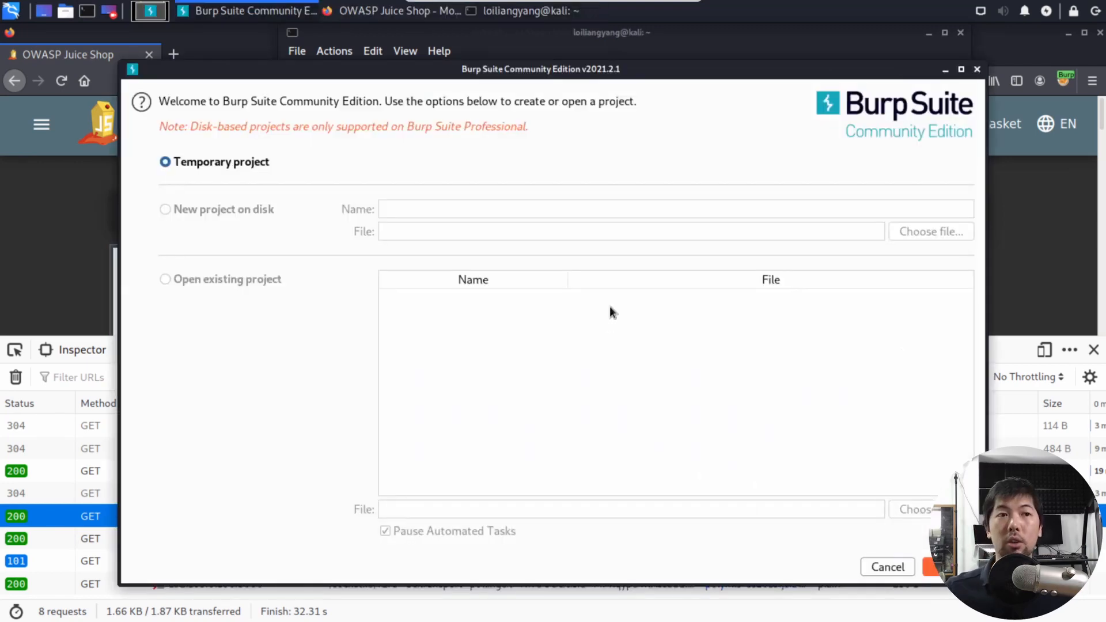
{"action": "mouse_move", "coordinate": [697, 77]}
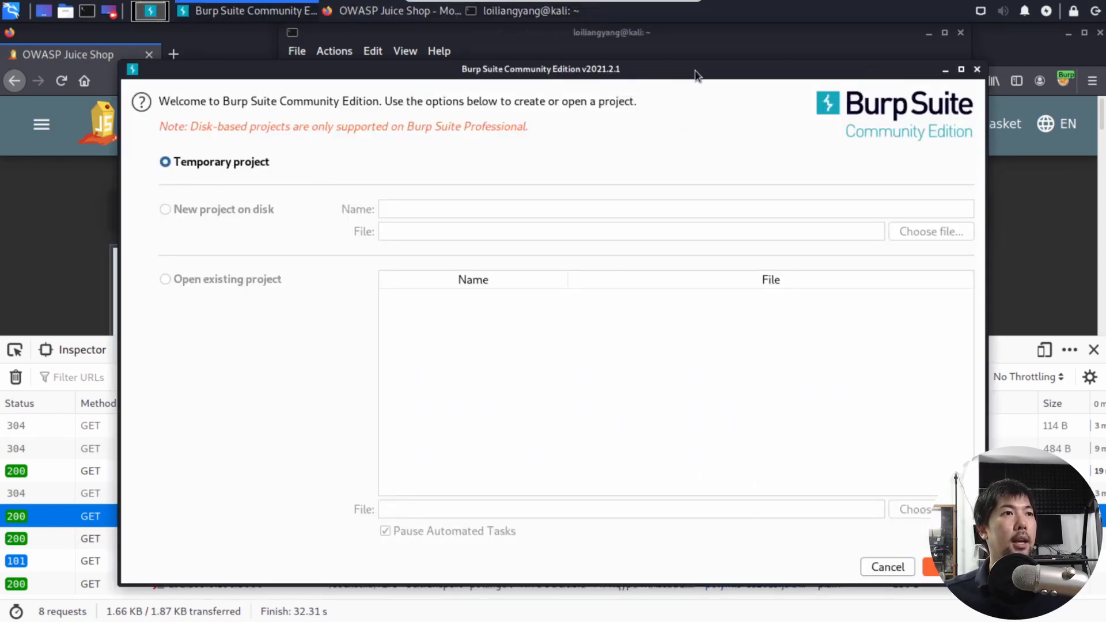
{"action": "left_click", "coordinate": [931, 567]}
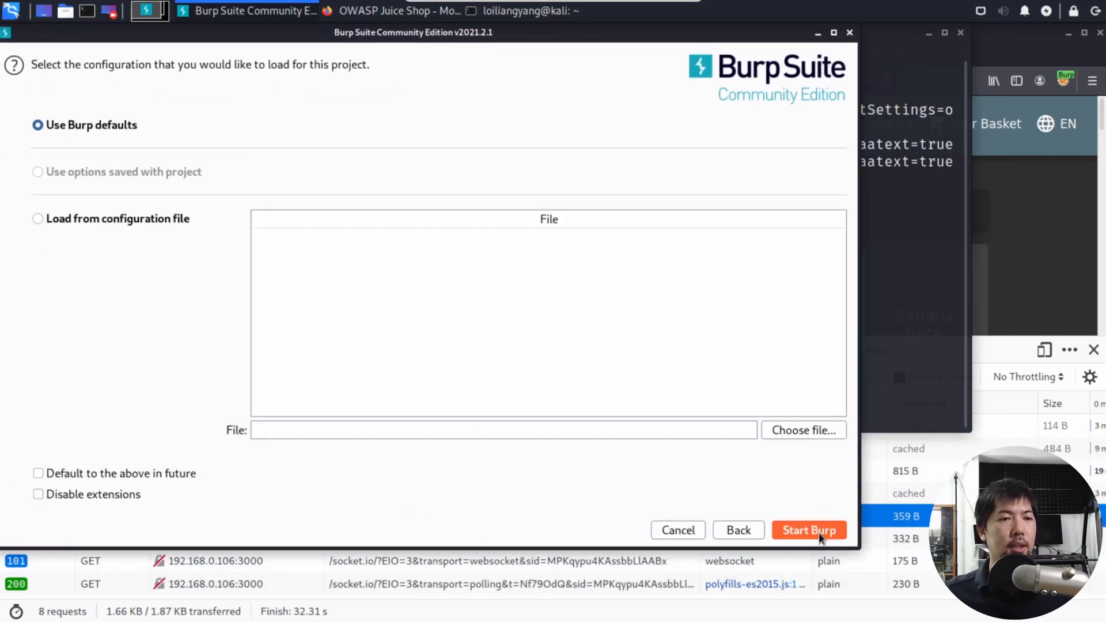
{"action": "left_click", "coordinate": [809, 531]}
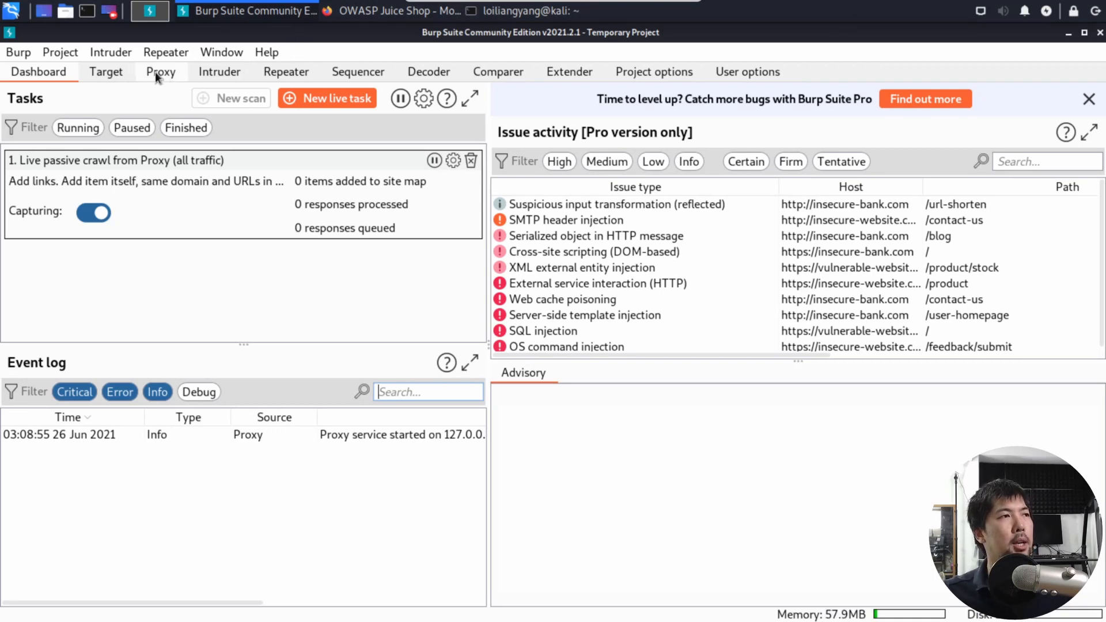
{"action": "left_click", "coordinate": [160, 71]}
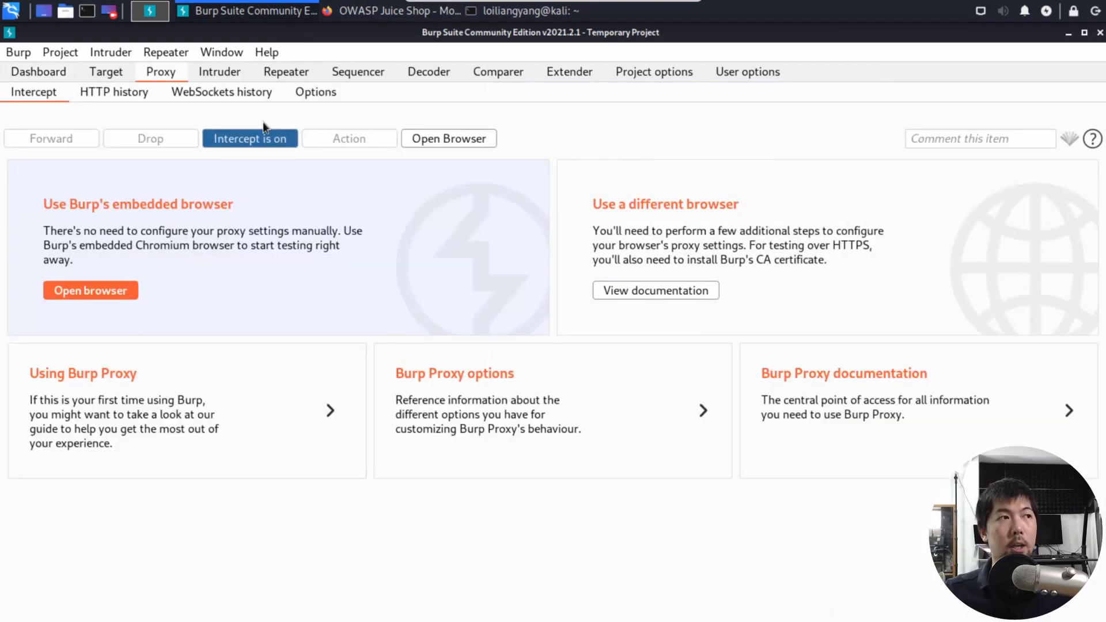
{"action": "mouse_move", "coordinate": [273, 131]}
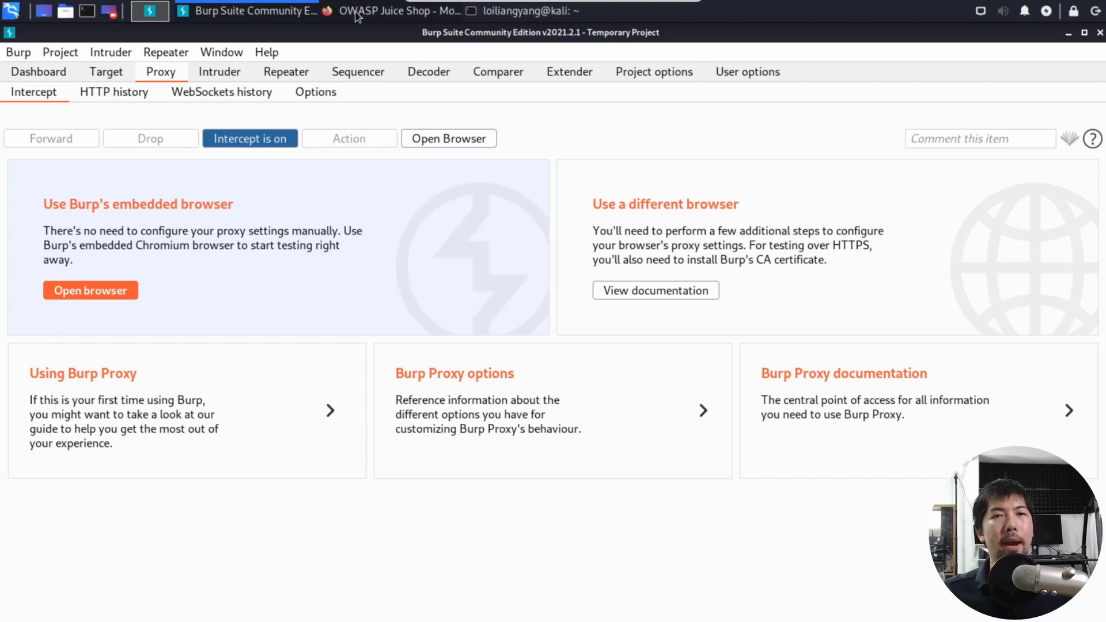
In Juice Shop, edit the asd4 review on Apple Juice so its PATCH is intercepted
{"action": "left_click", "coordinate": [399, 11]}
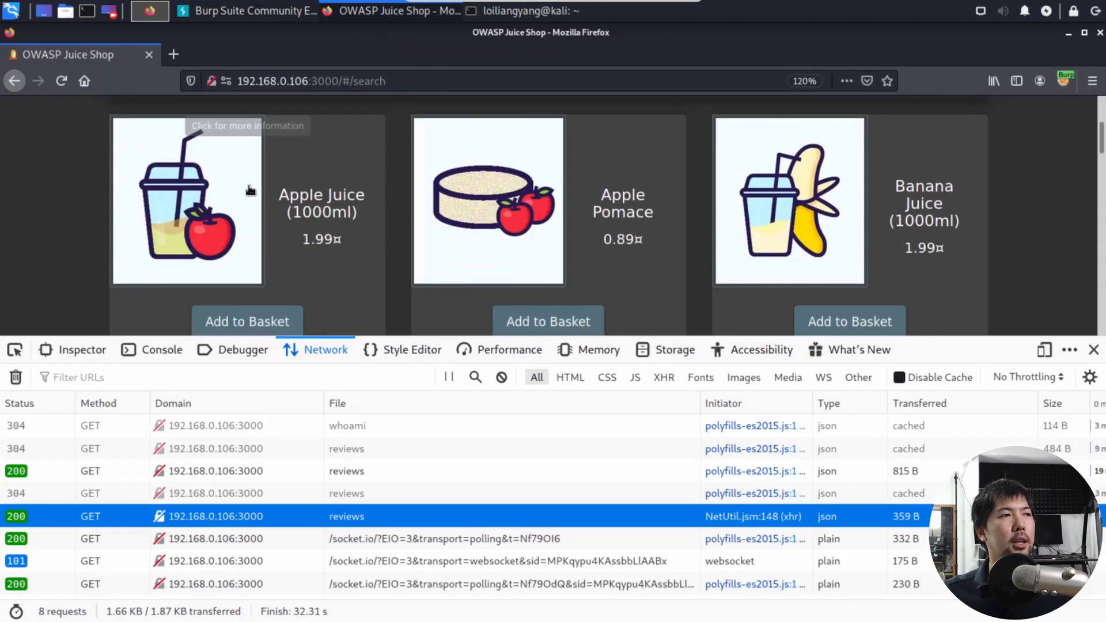
{"action": "left_click", "coordinate": [150, 11]}
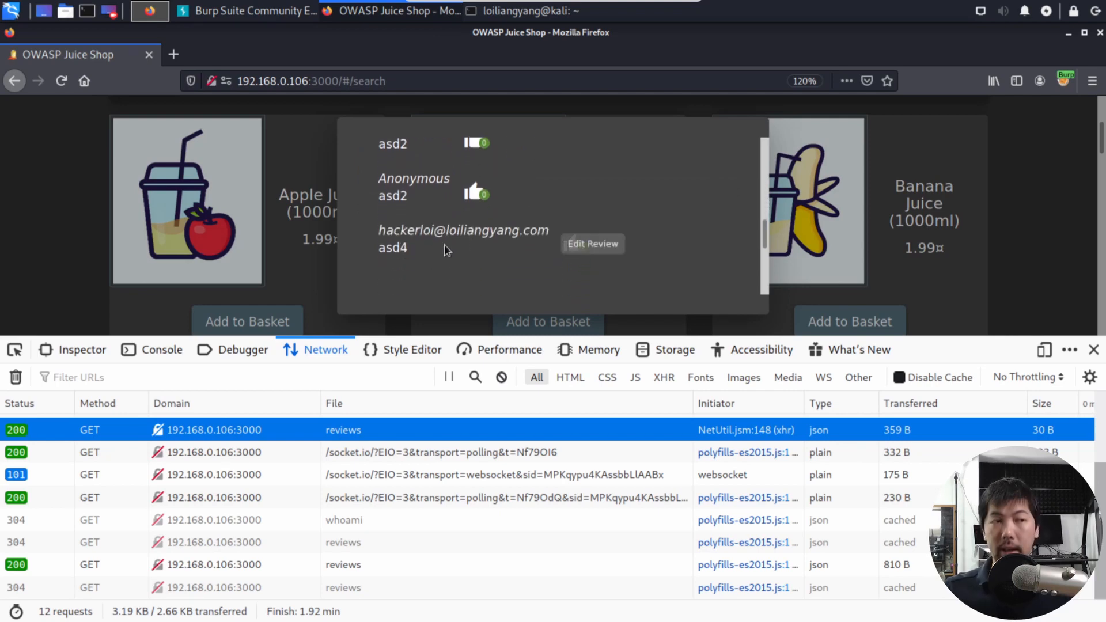
{"action": "left_click", "coordinate": [593, 244]}
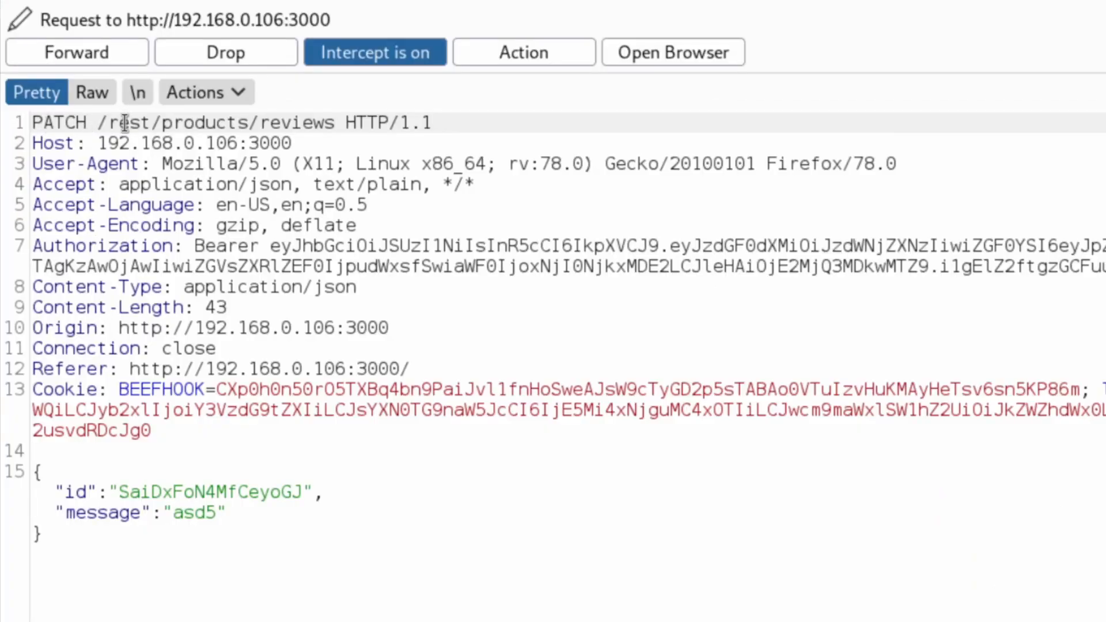
{"action": "mouse_move", "coordinate": [302, 143]}
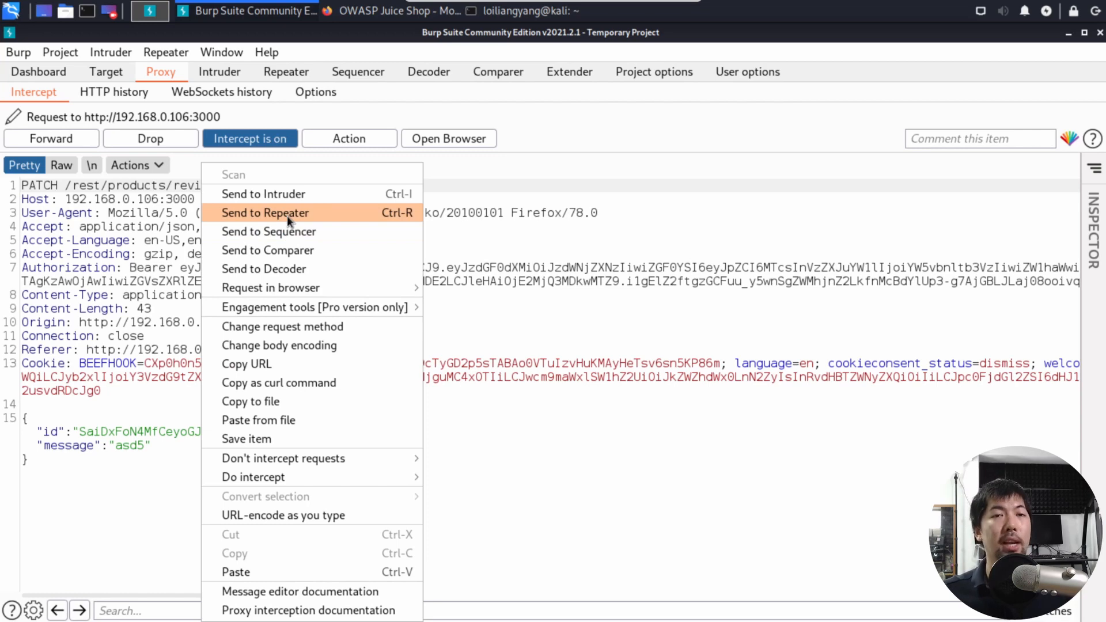
Send the request to Repeater and set the message to 'hacked by mr loi'
{"action": "left_click", "coordinate": [265, 212]}
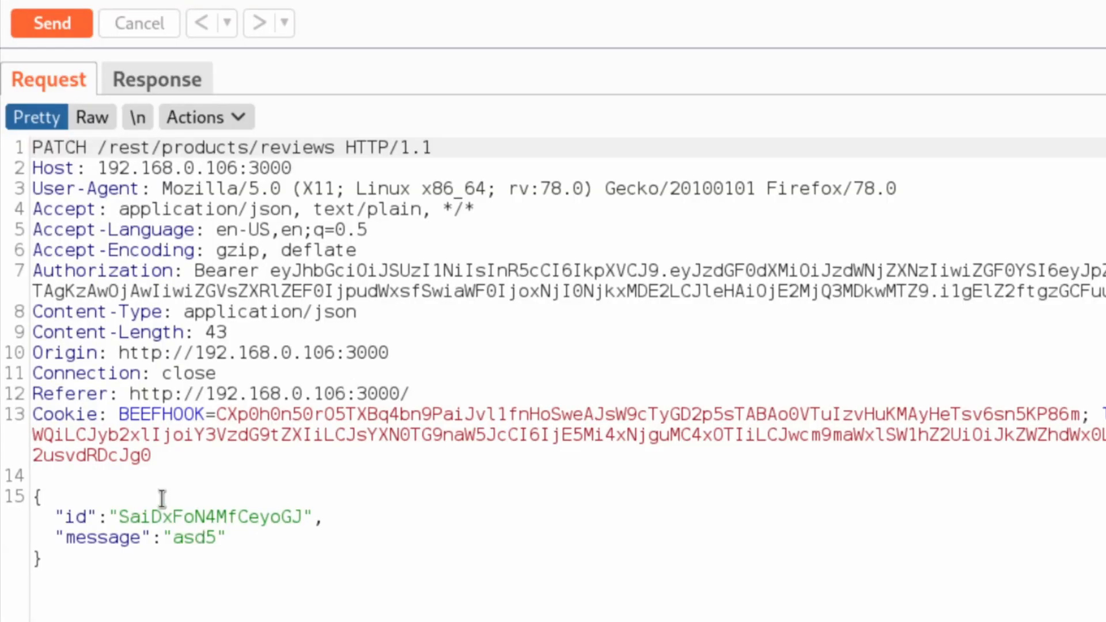
{"action": "double_click", "coordinate": [196, 537]}
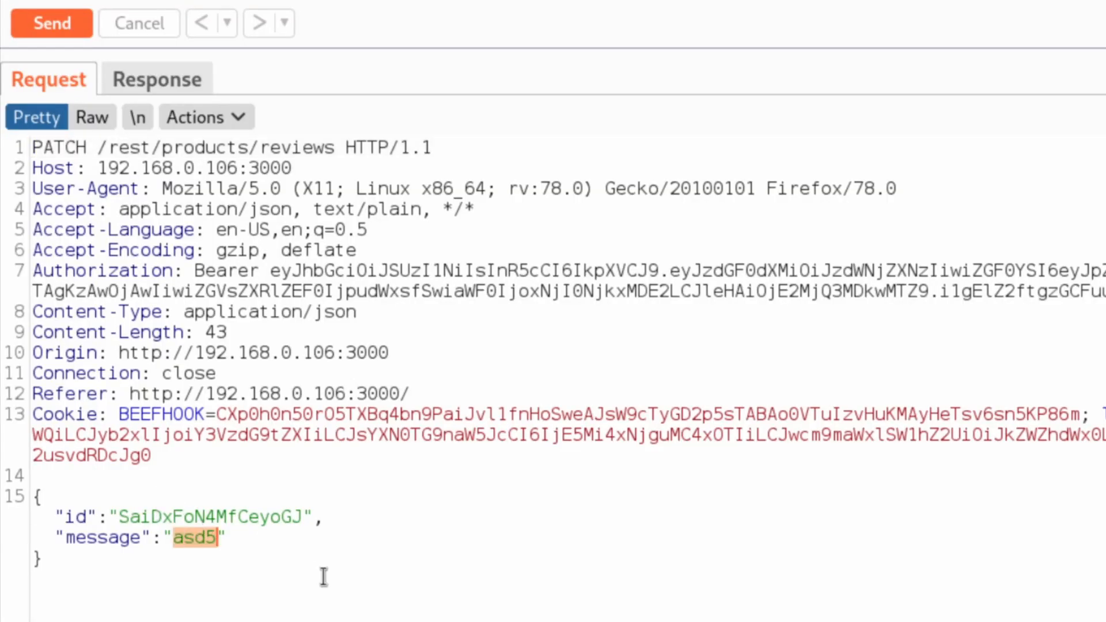
{"action": "type", "text": "hacked"}
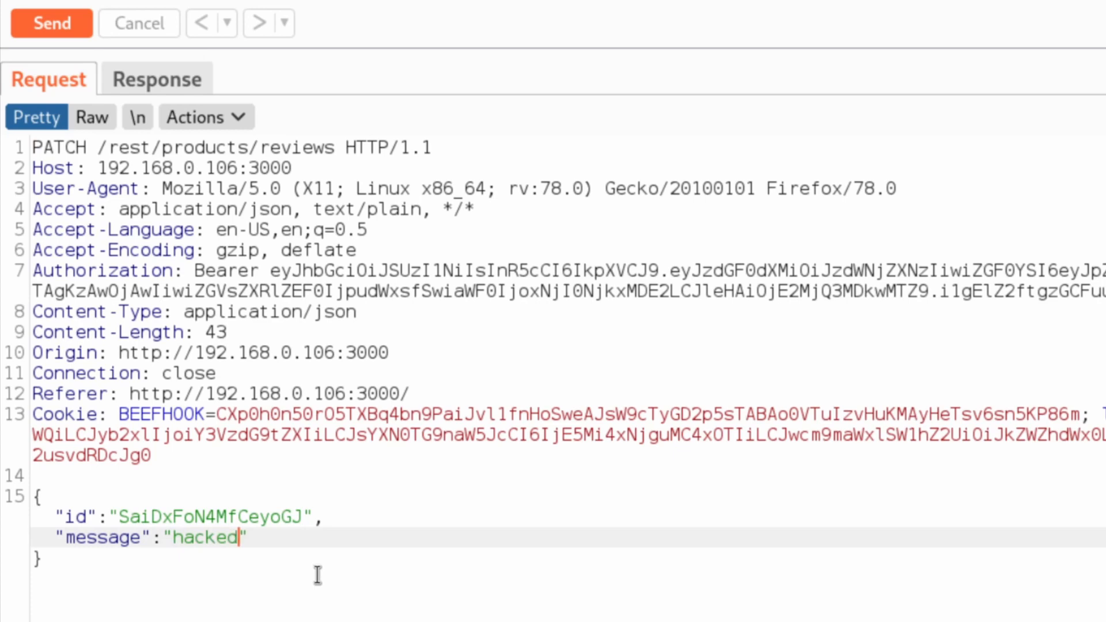
{"action": "type", "text": "by mr loi"}
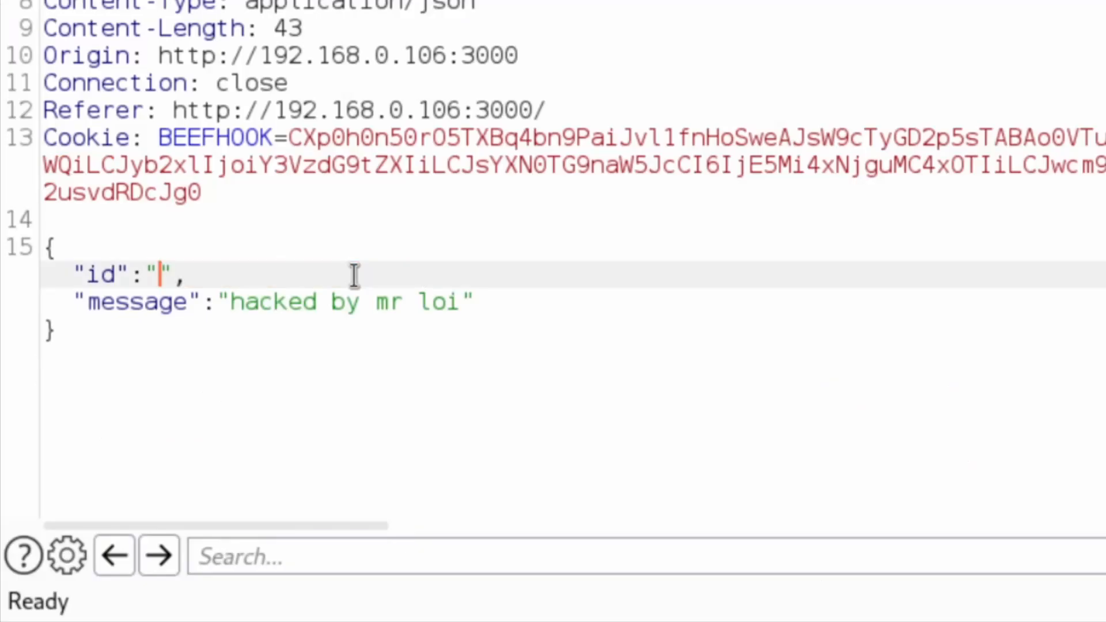
Replace the id value with the object {"$ne":-1}
{"action": "type", "text": "{"}
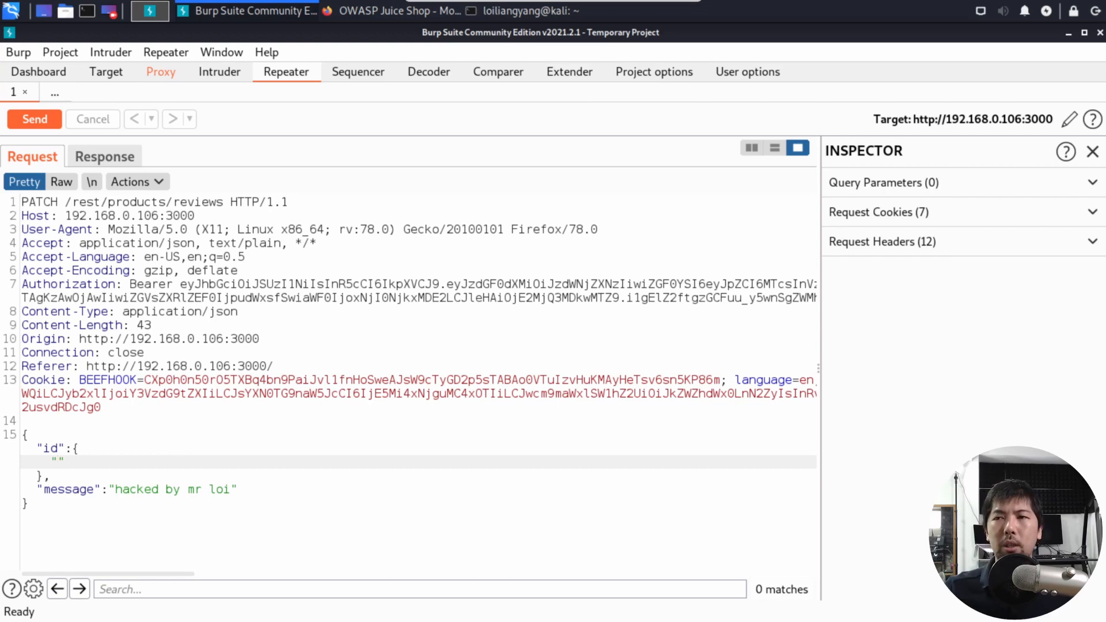
{"action": "left_click", "coordinate": [59, 462]}
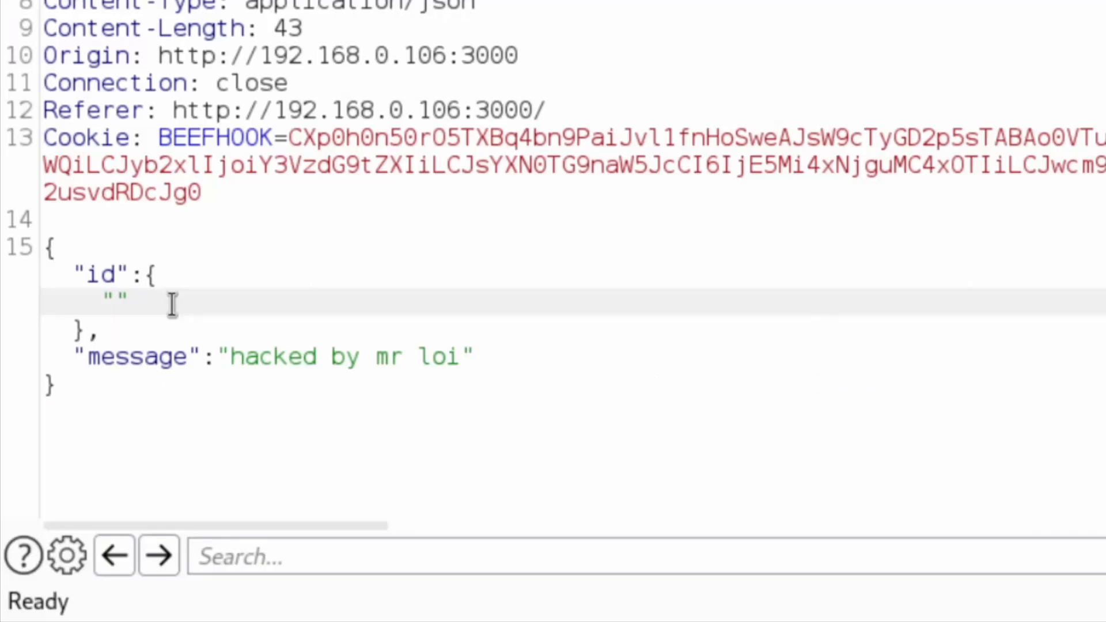
{"action": "type", "text": "$ne"}
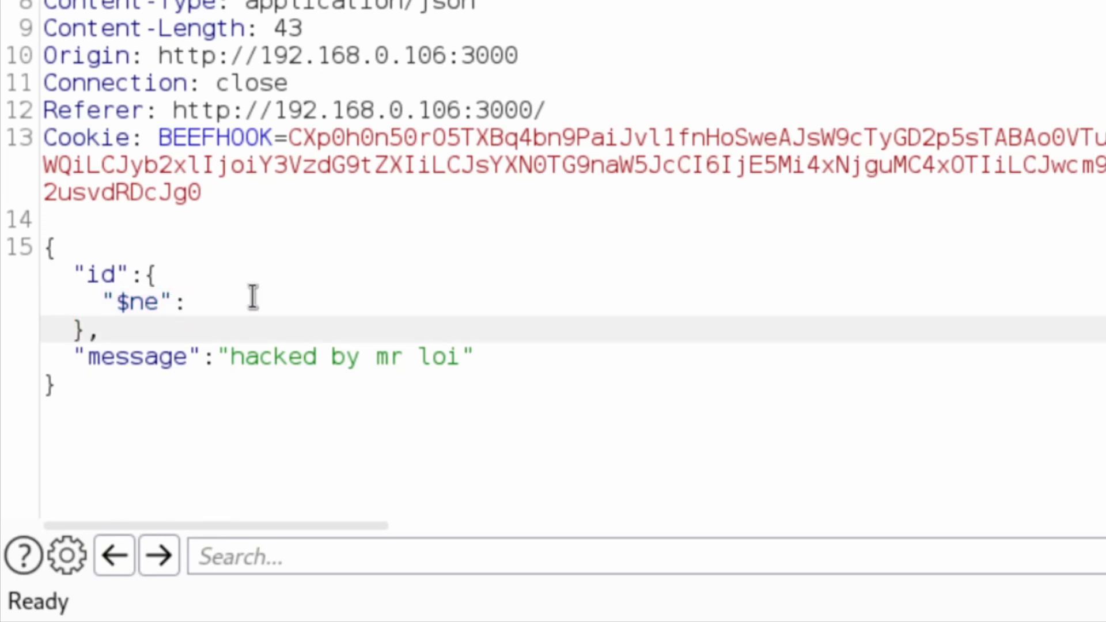
{"action": "left_click", "coordinate": [190, 300]}
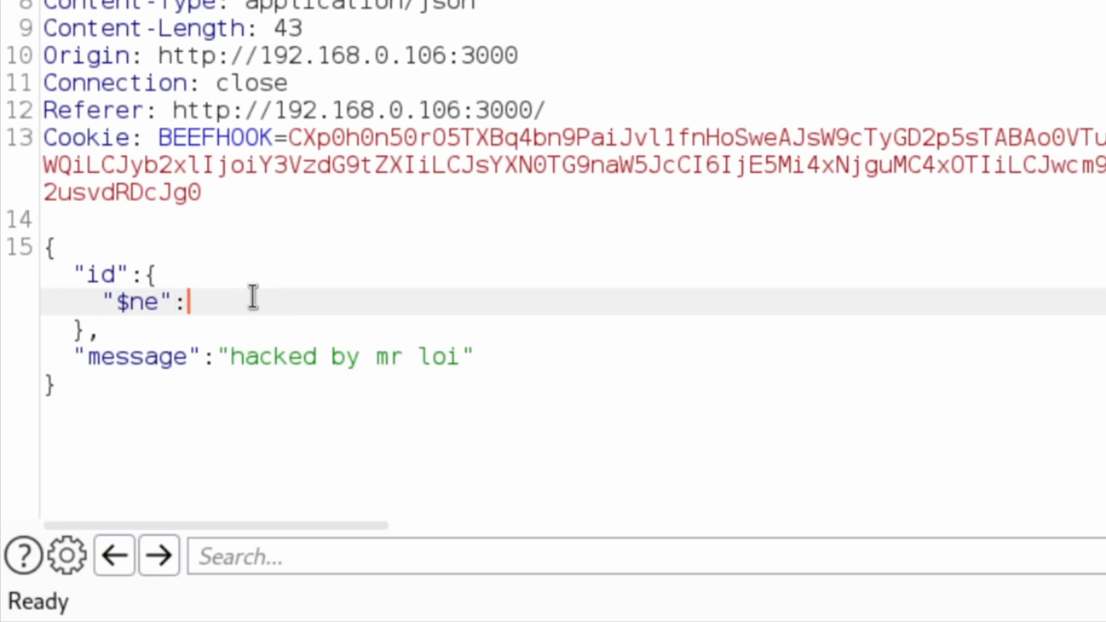
{"action": "type", "text": "-1"}
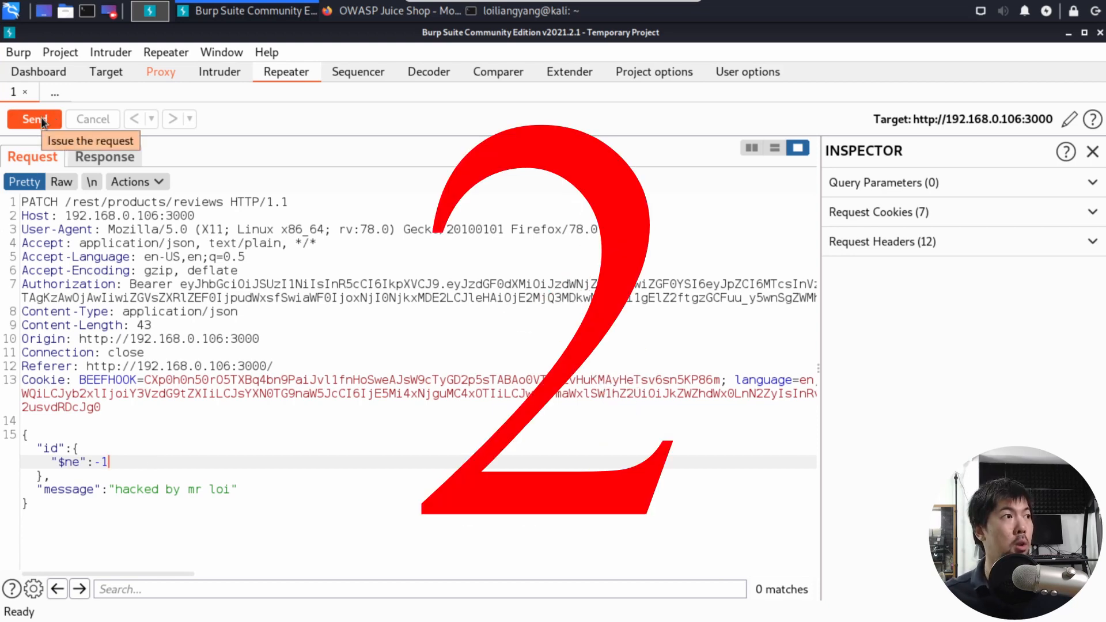
Send the tampered PATCH and read the 200 response reporting 12 reviews modified
{"action": "left_click", "coordinate": [33, 119]}
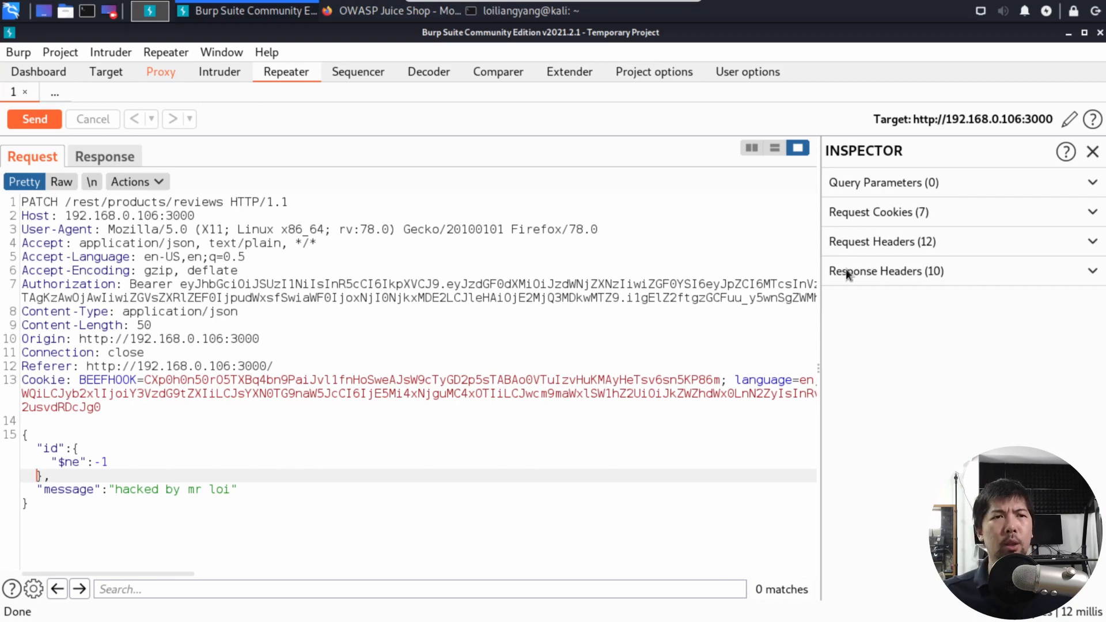
{"action": "left_click", "coordinate": [885, 271]}
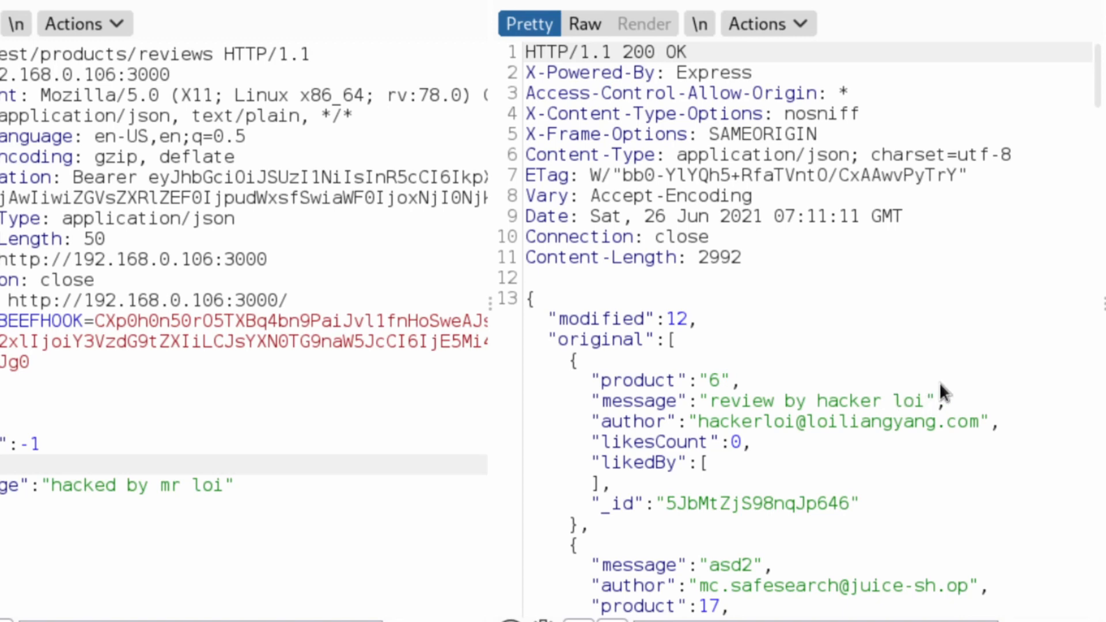
{"action": "scroll", "scroll_direction": "down", "scroll_amount": 3}
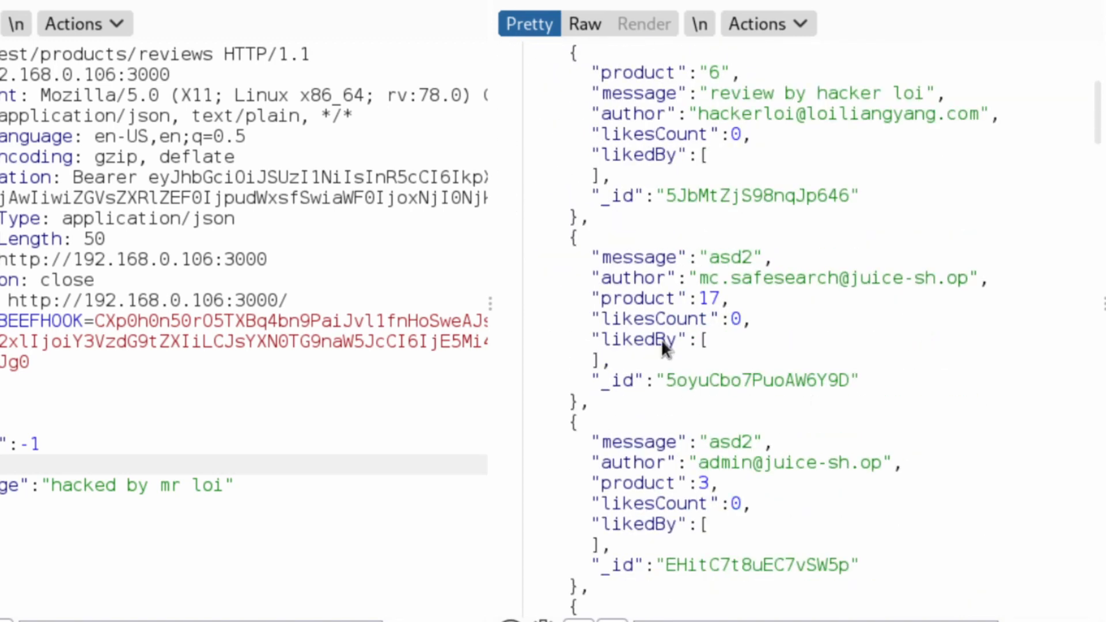
{"action": "mouse_move", "coordinate": [705, 313]}
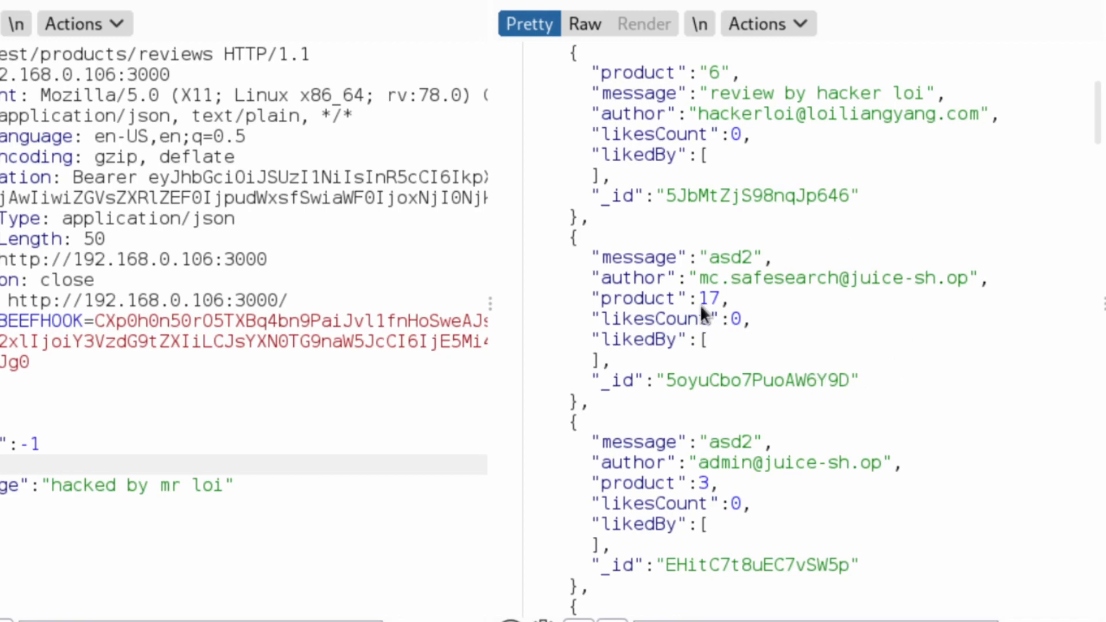
{"action": "scroll", "scroll_direction": "down", "scroll_amount": 3}
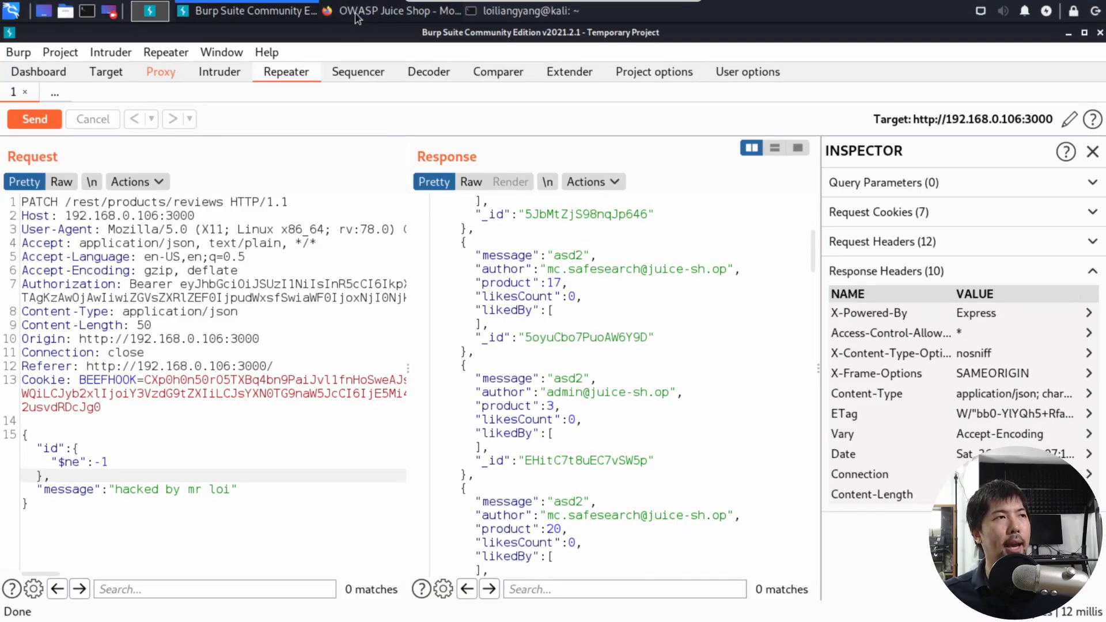
Turn FoxyProxy off in Firefox and scroll the reviews now all reading 'hacked by mr loi'
{"action": "left_click", "coordinate": [398, 10]}
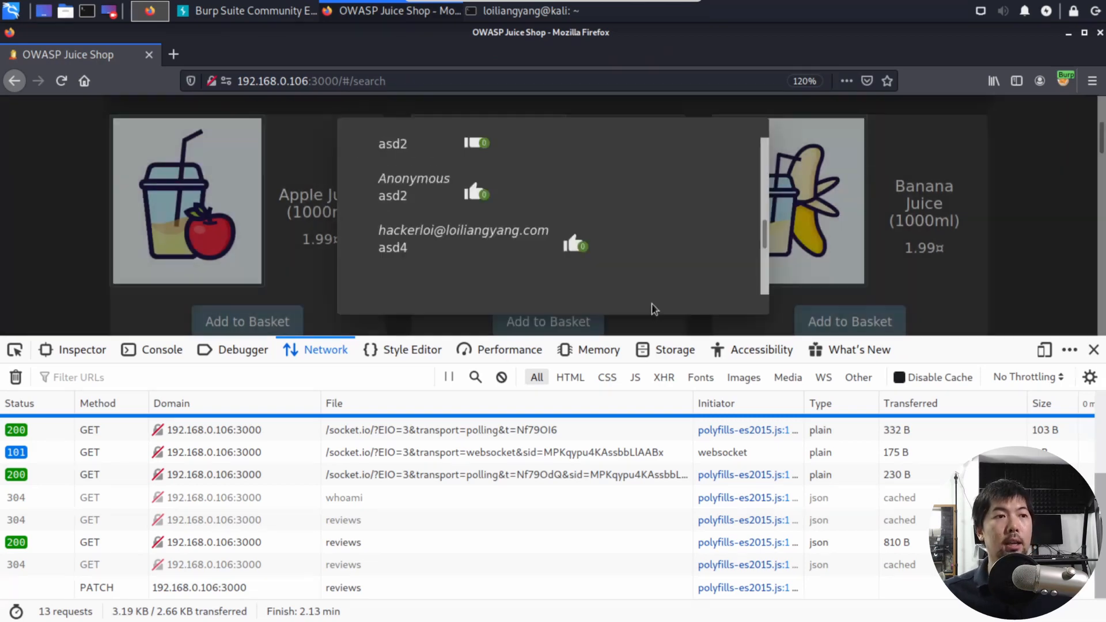
{"action": "left_click", "coordinate": [1066, 81]}
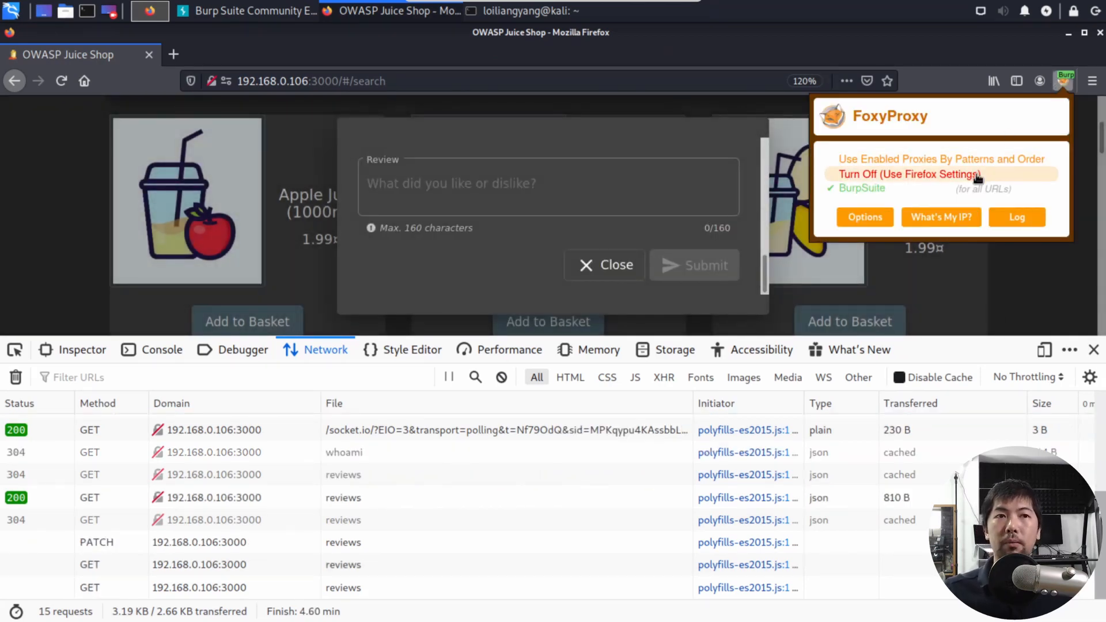
{"action": "left_click", "coordinate": [603, 265]}
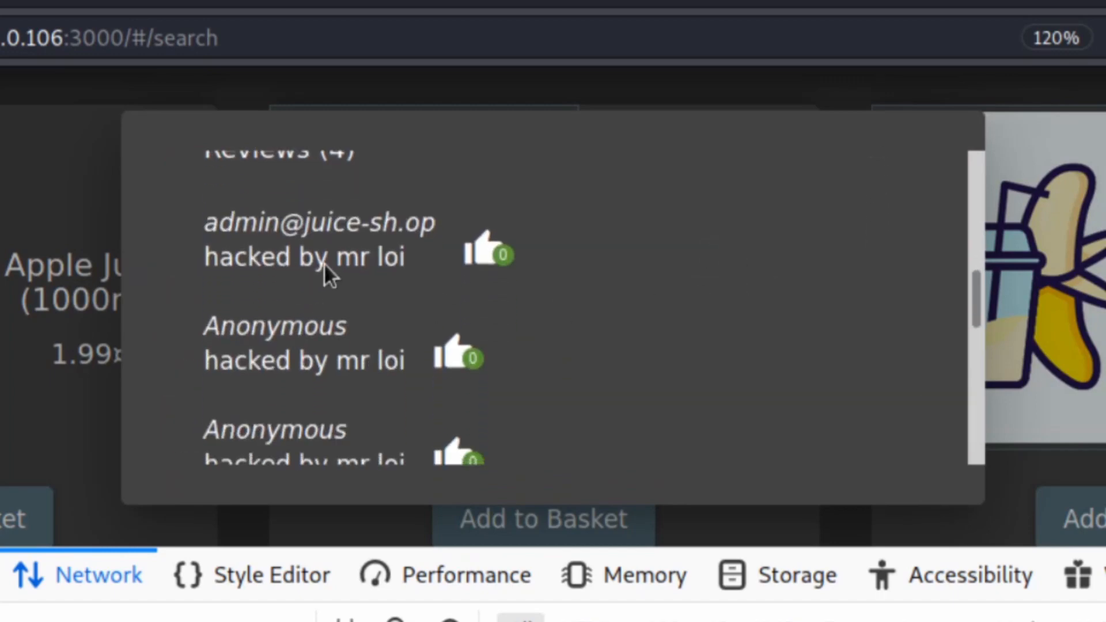
{"action": "scroll", "scroll_direction": "down", "scroll_amount": 3}
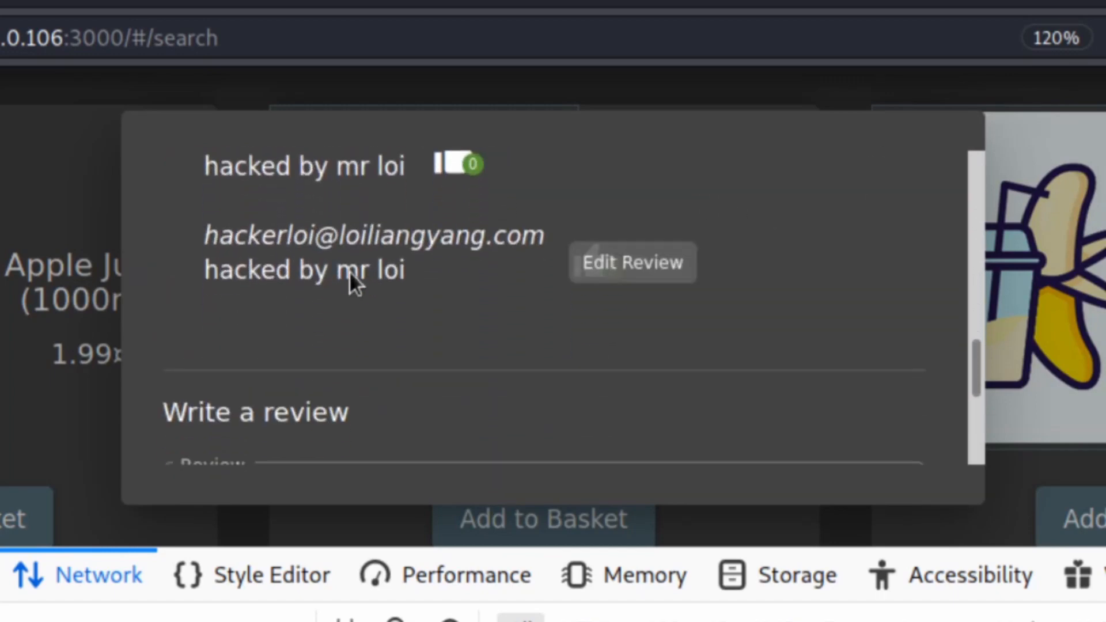